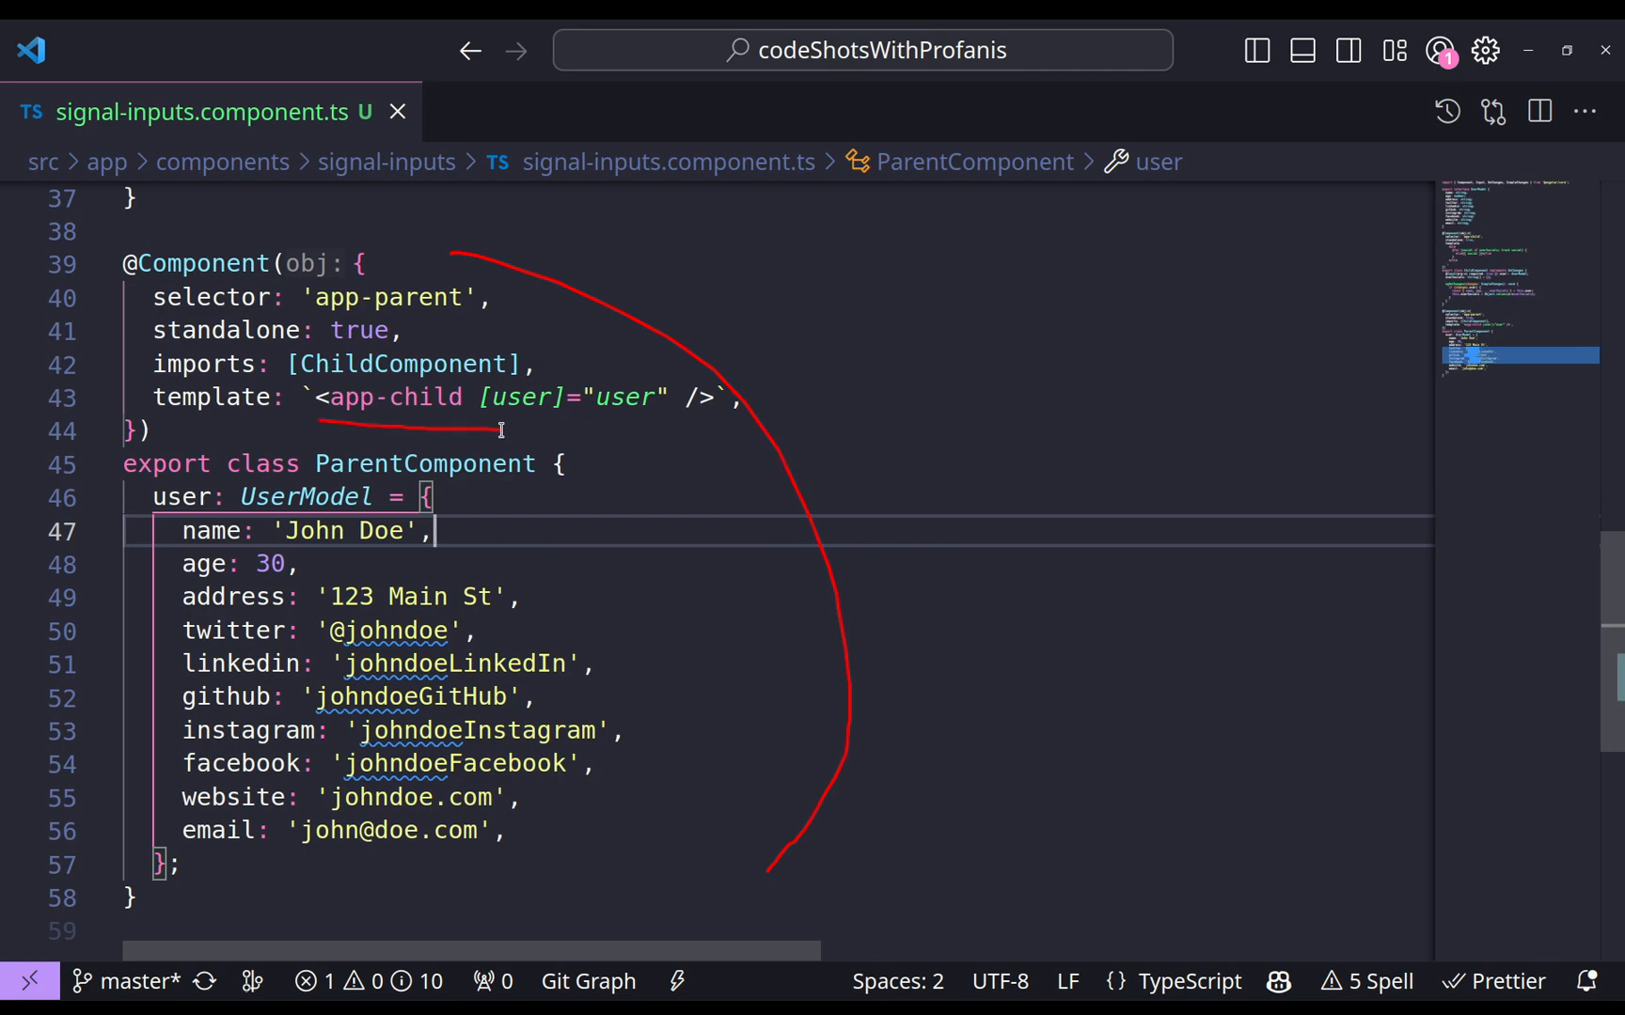
pyautogui.click(528, 397)
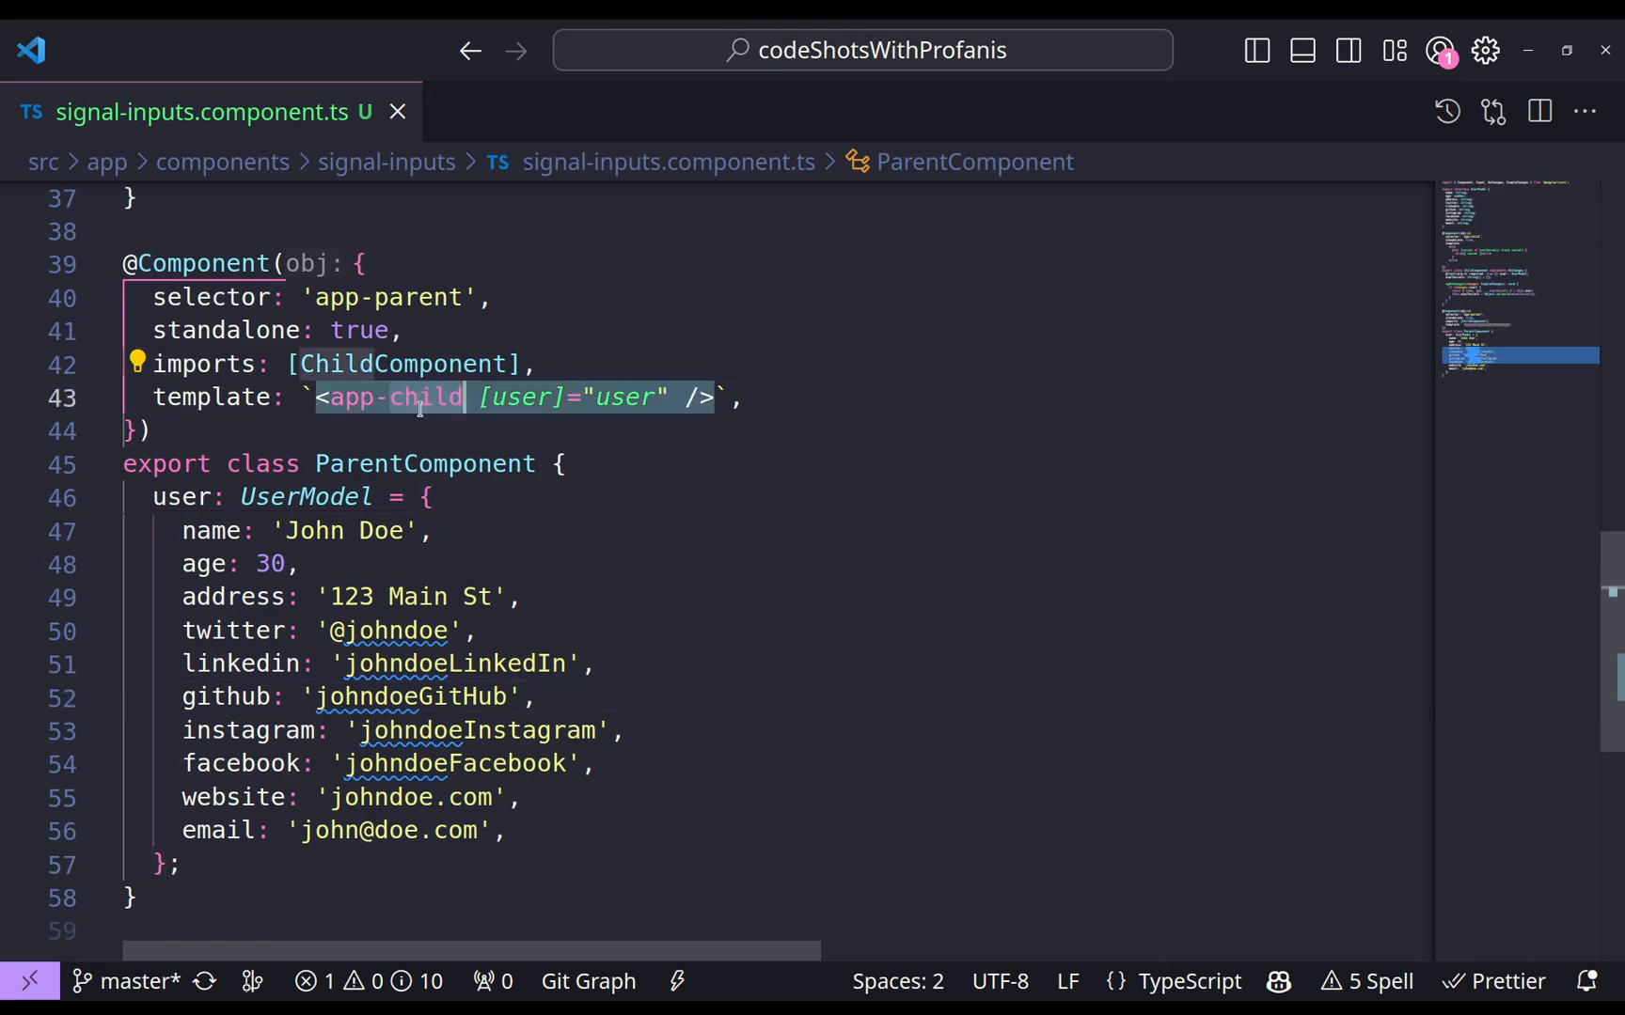
pyautogui.scroll(3)
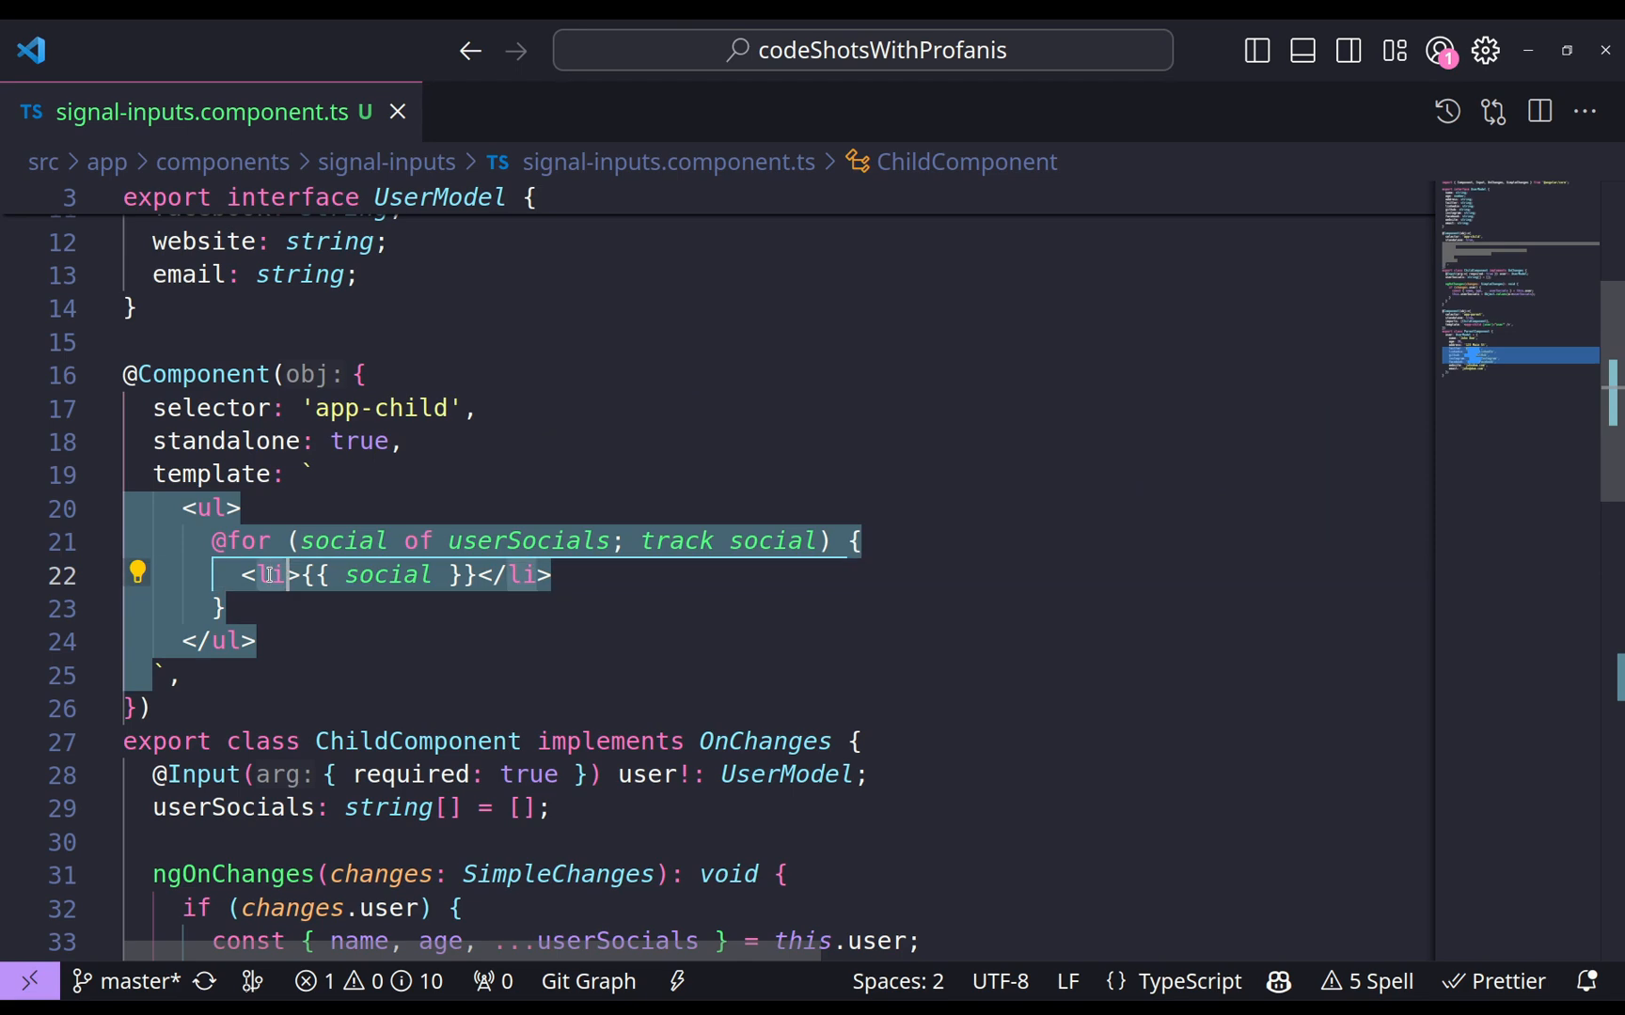
pyautogui.scroll(-3)
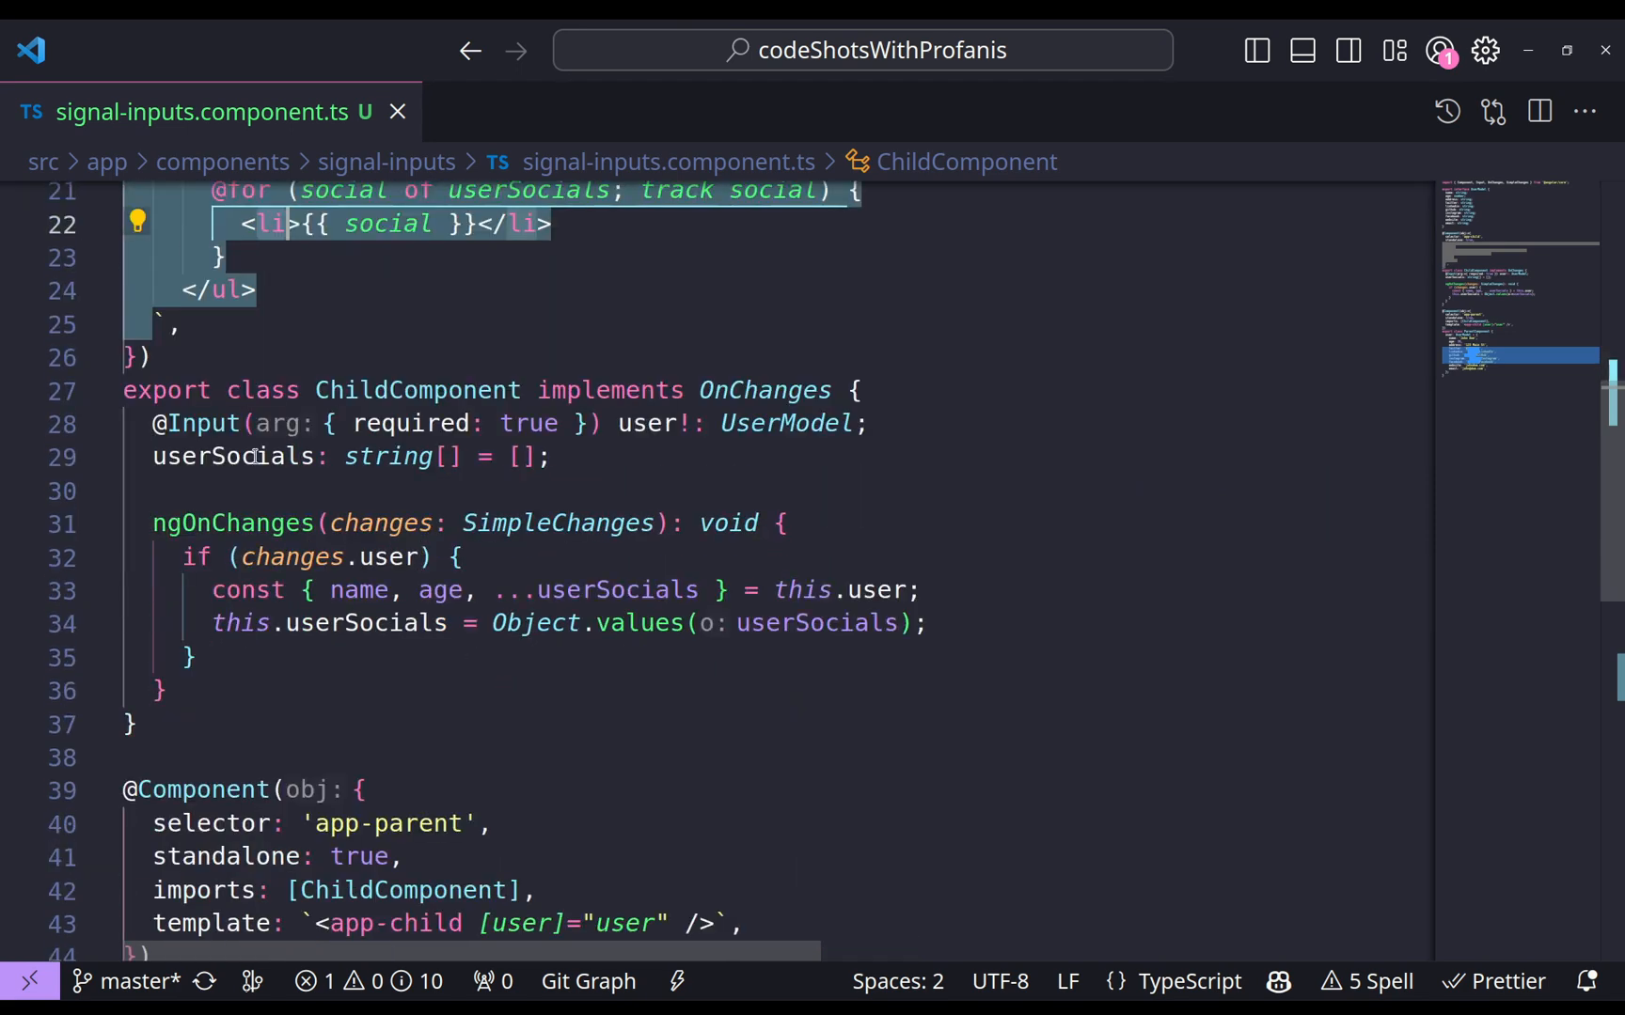
pyautogui.click(201, 423)
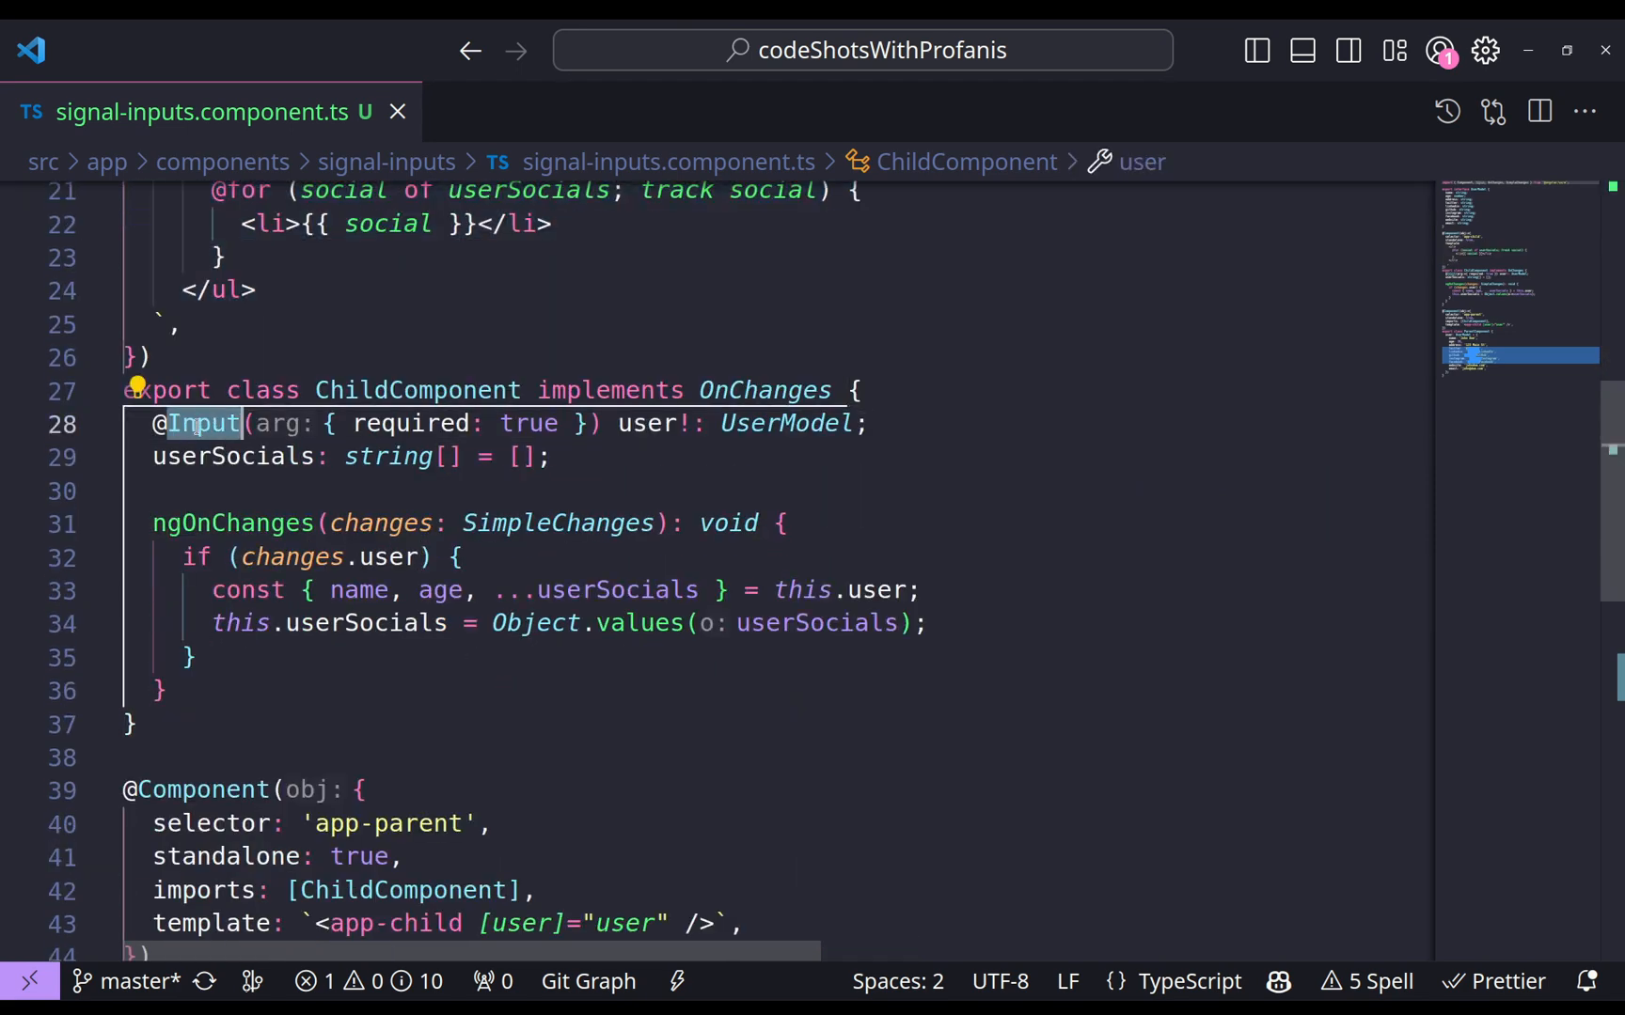
pyautogui.doubleClick(410, 423)
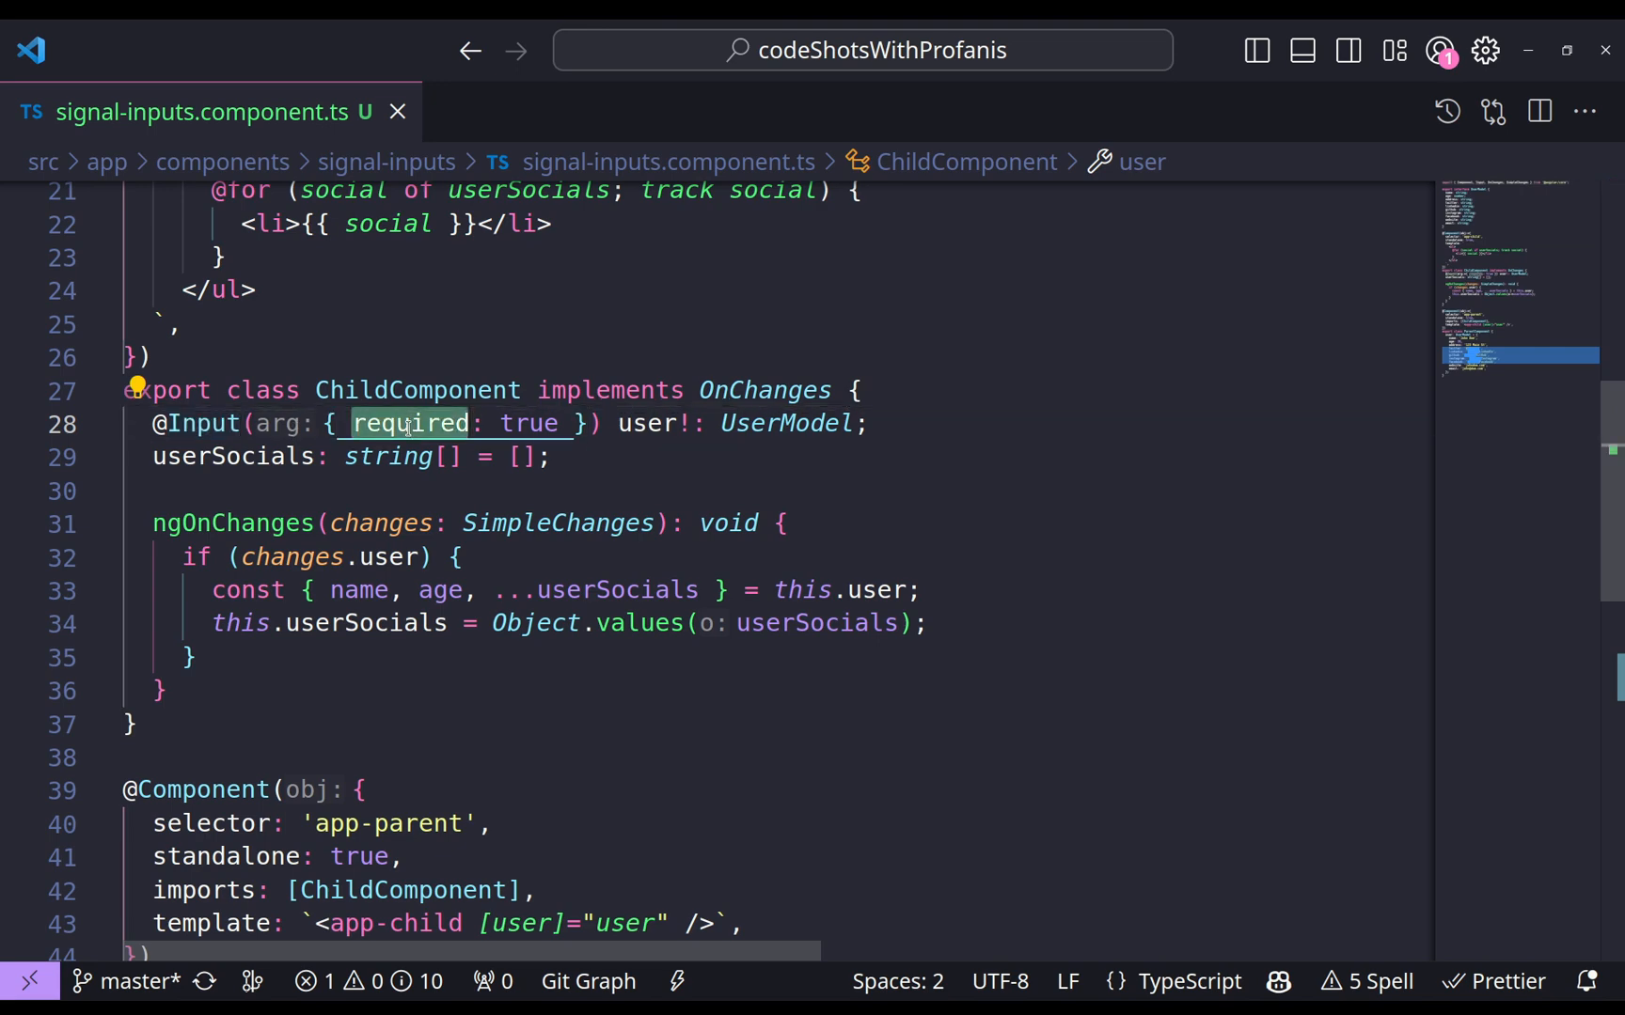
pyautogui.click(645, 424)
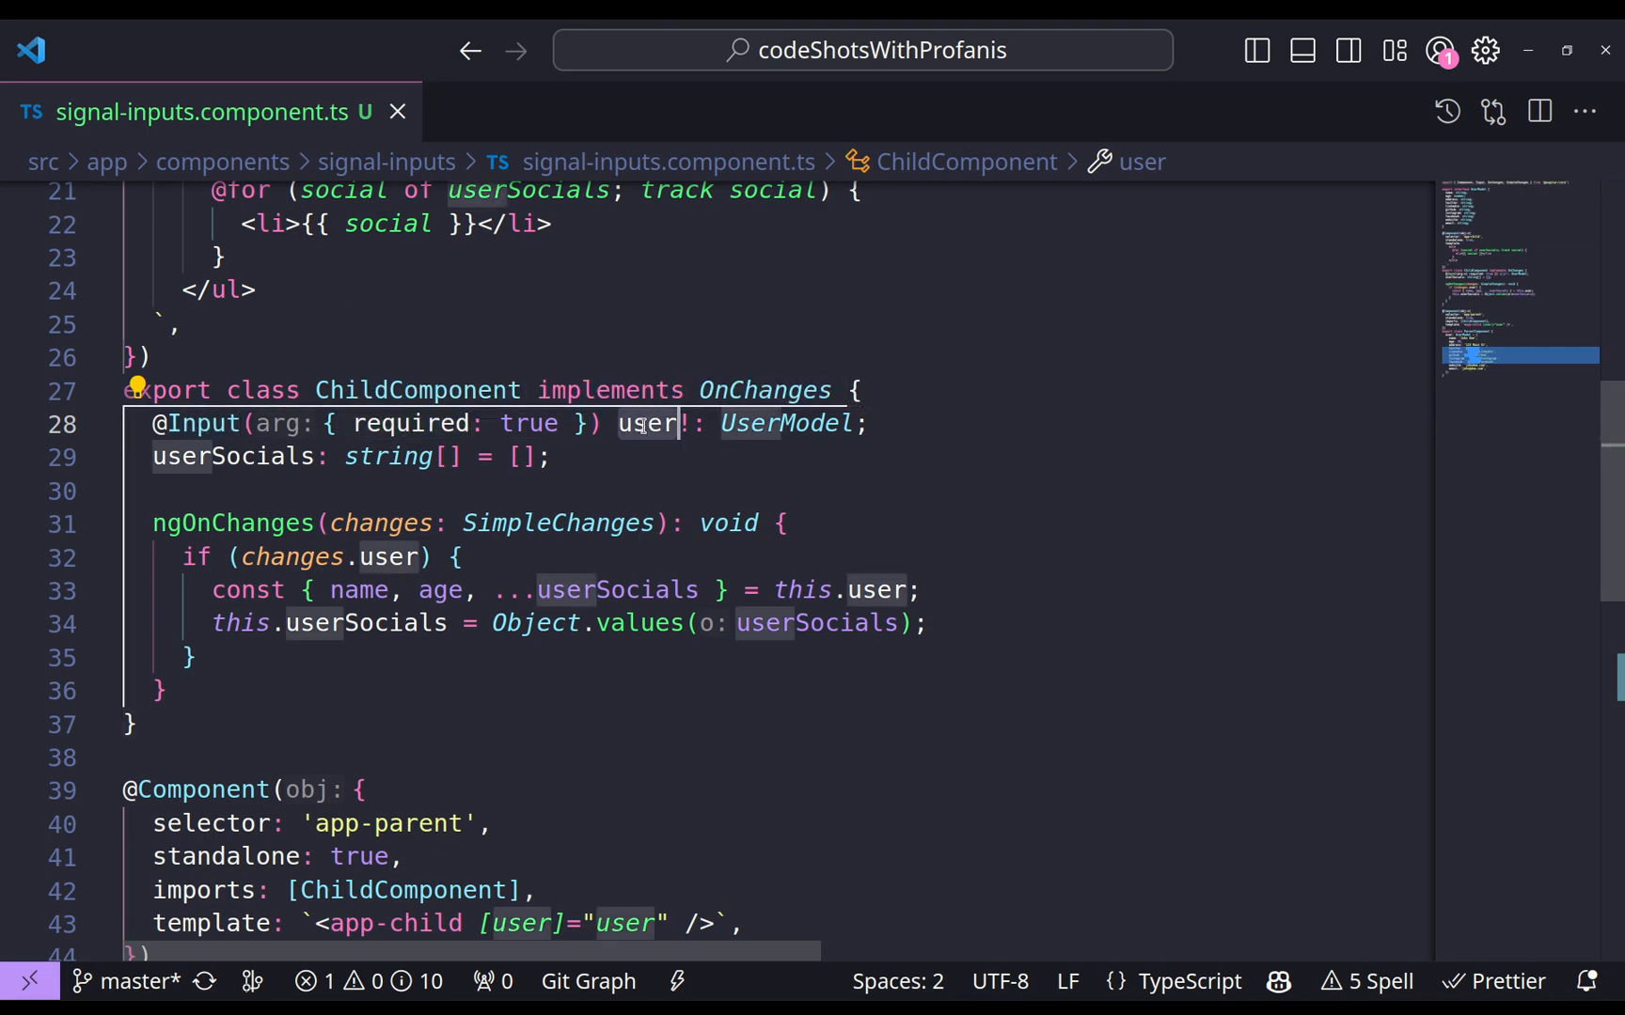
pyautogui.doubleClick(786, 423)
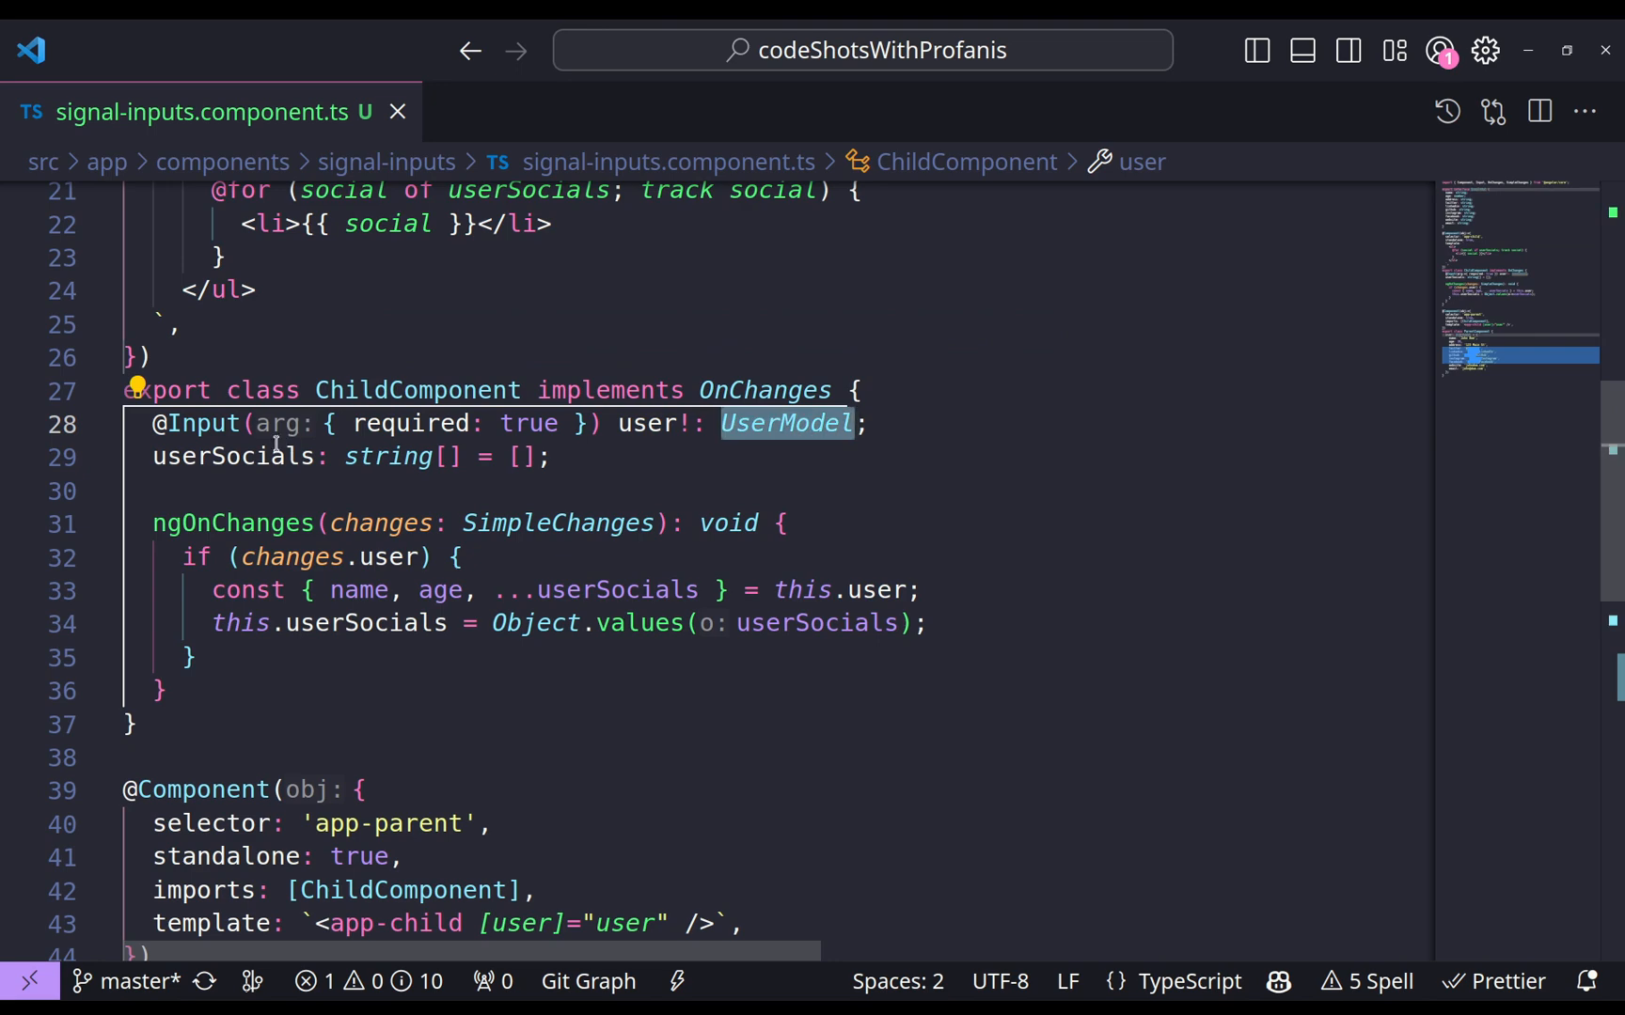
pyautogui.moveTo(236, 457)
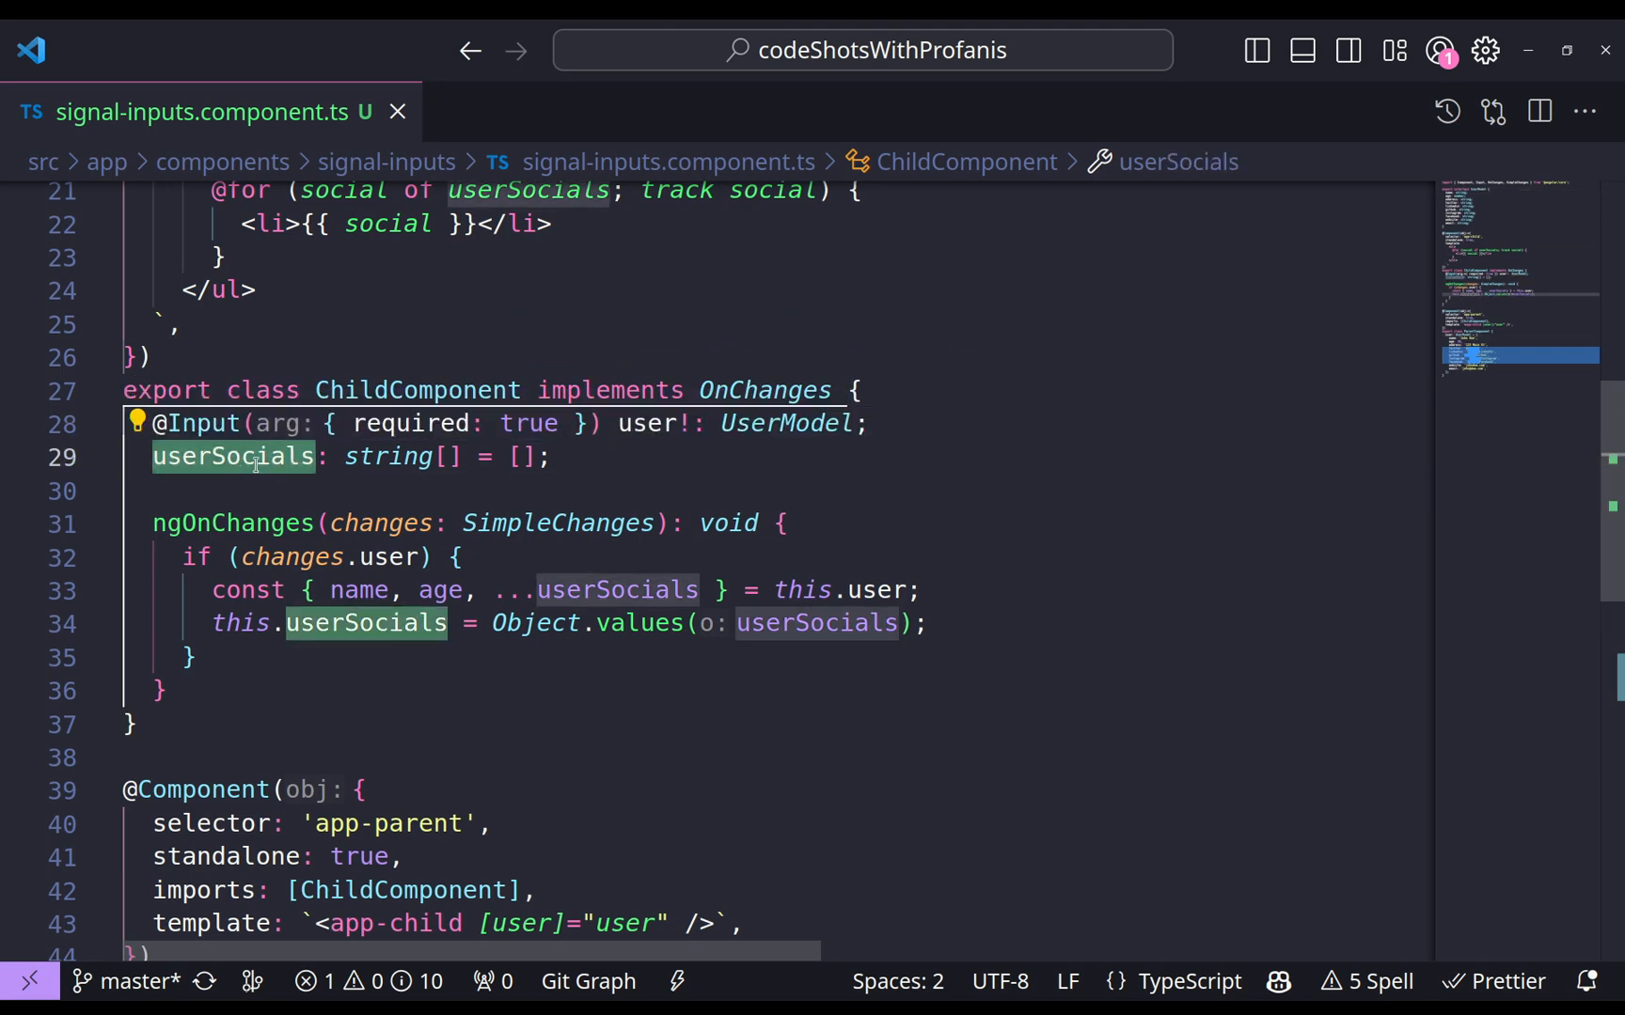
pyautogui.doubleClick(388, 457)
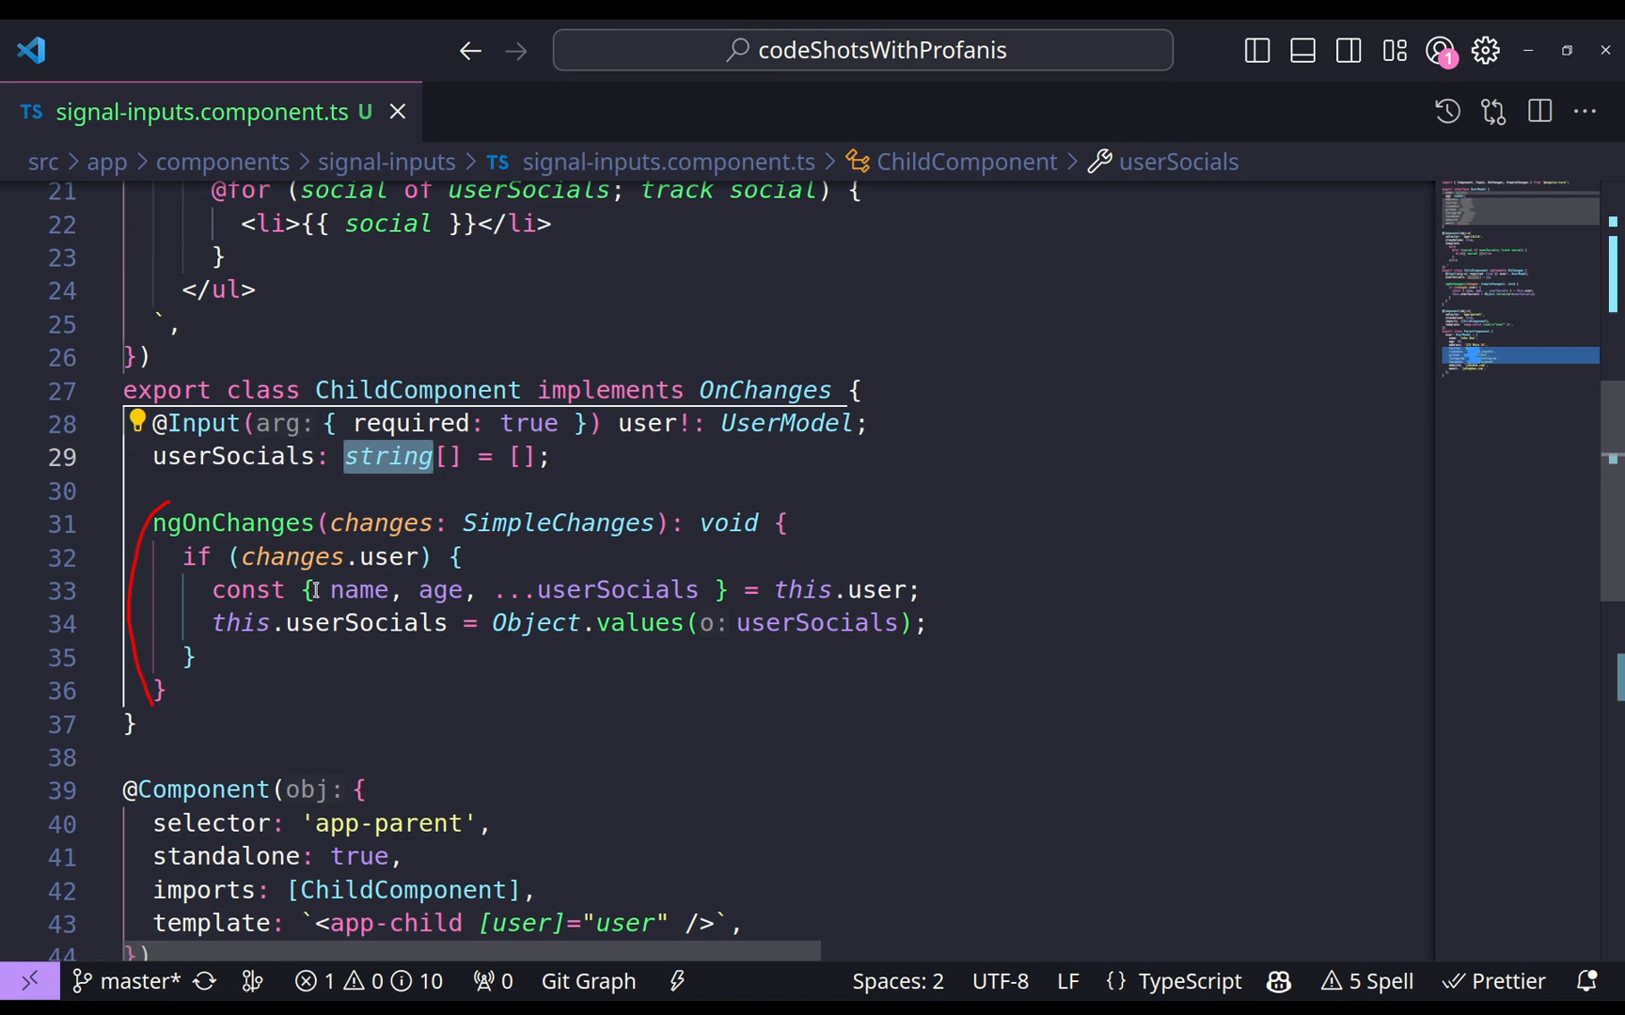
pyautogui.click(393, 556)
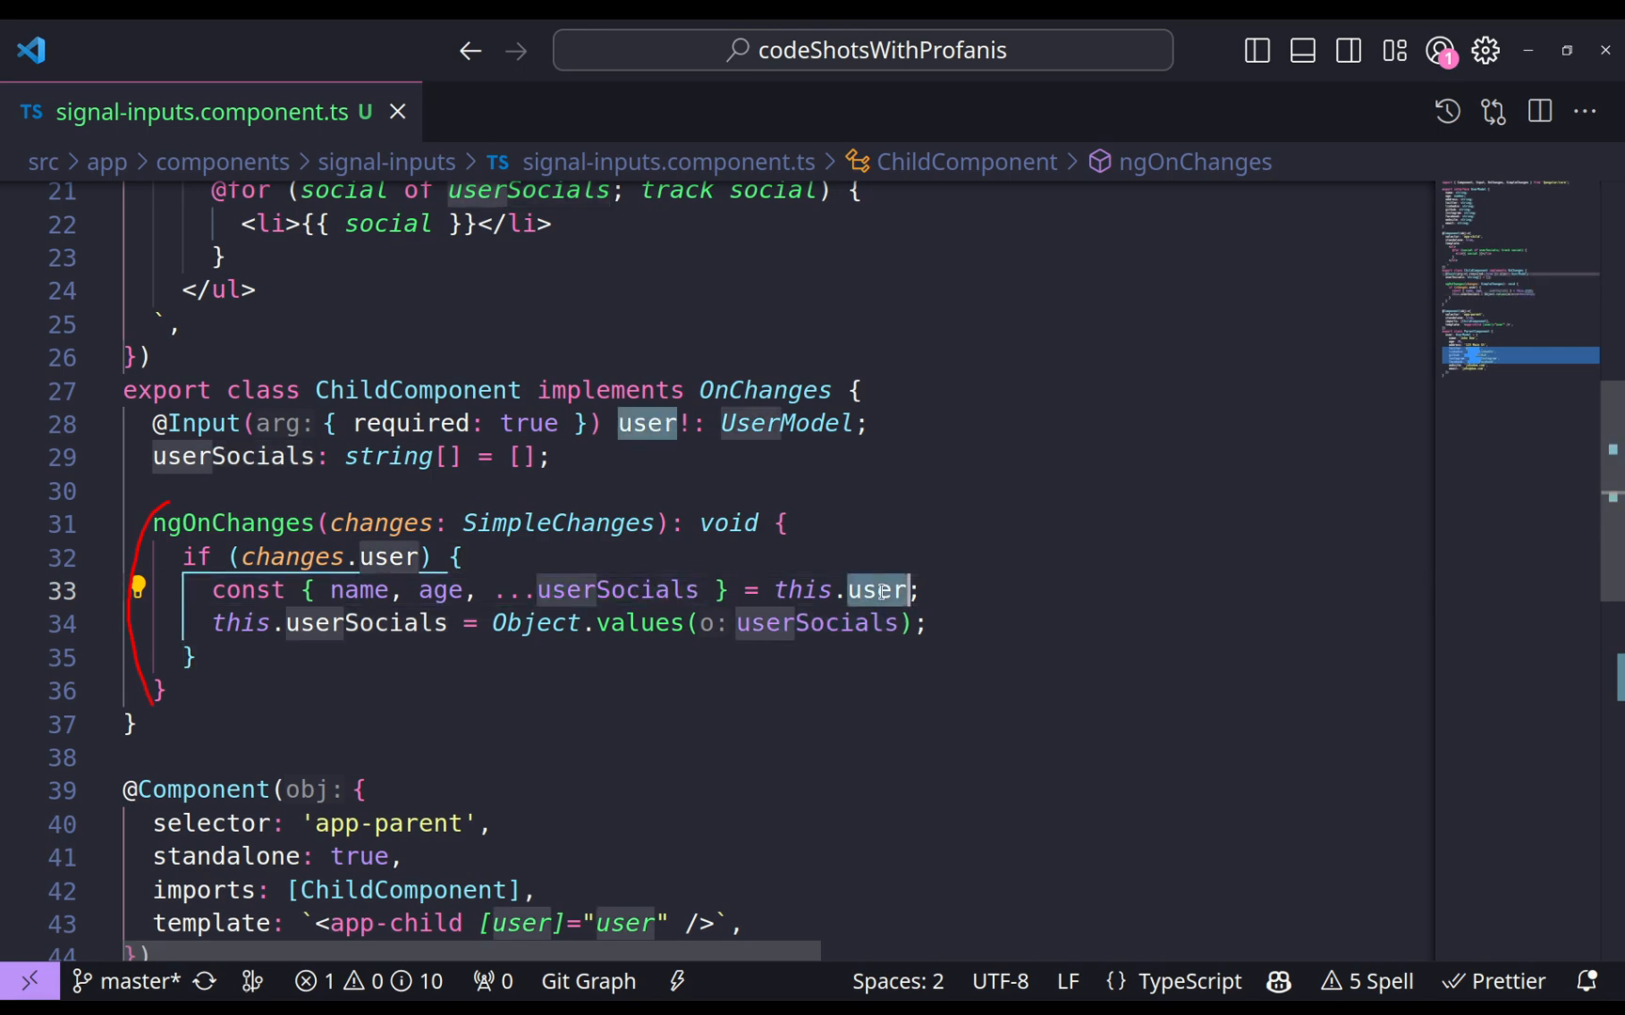
pyautogui.click(365, 622)
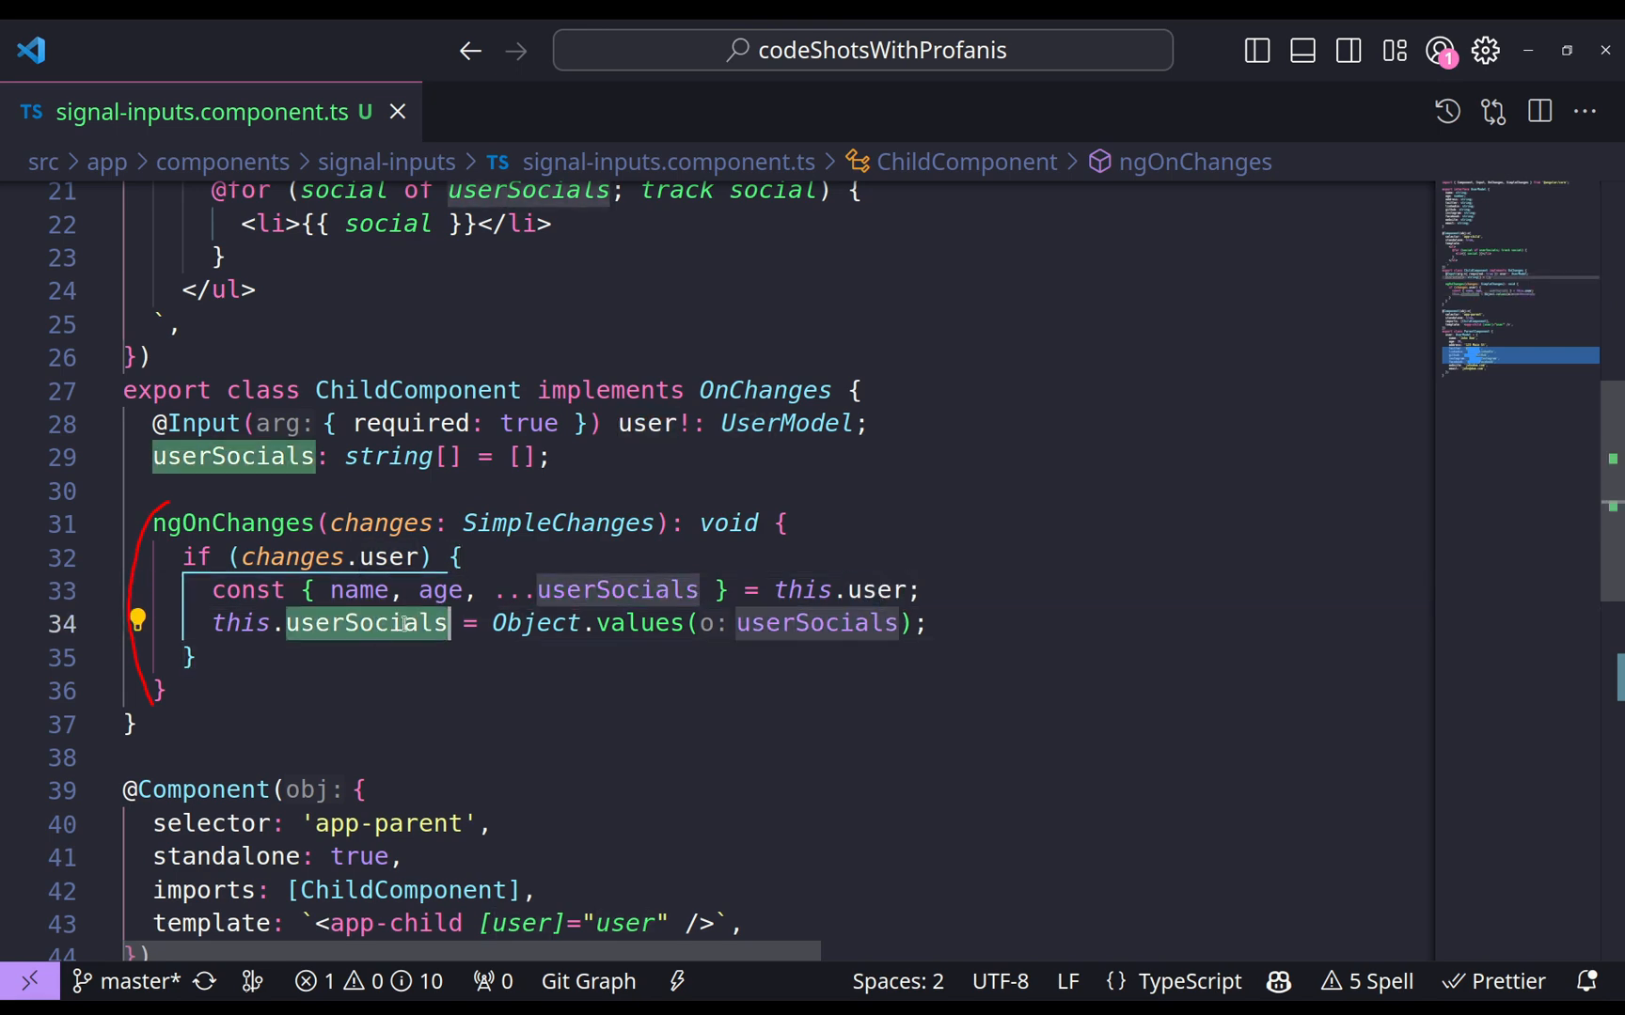
pyautogui.moveTo(367, 622)
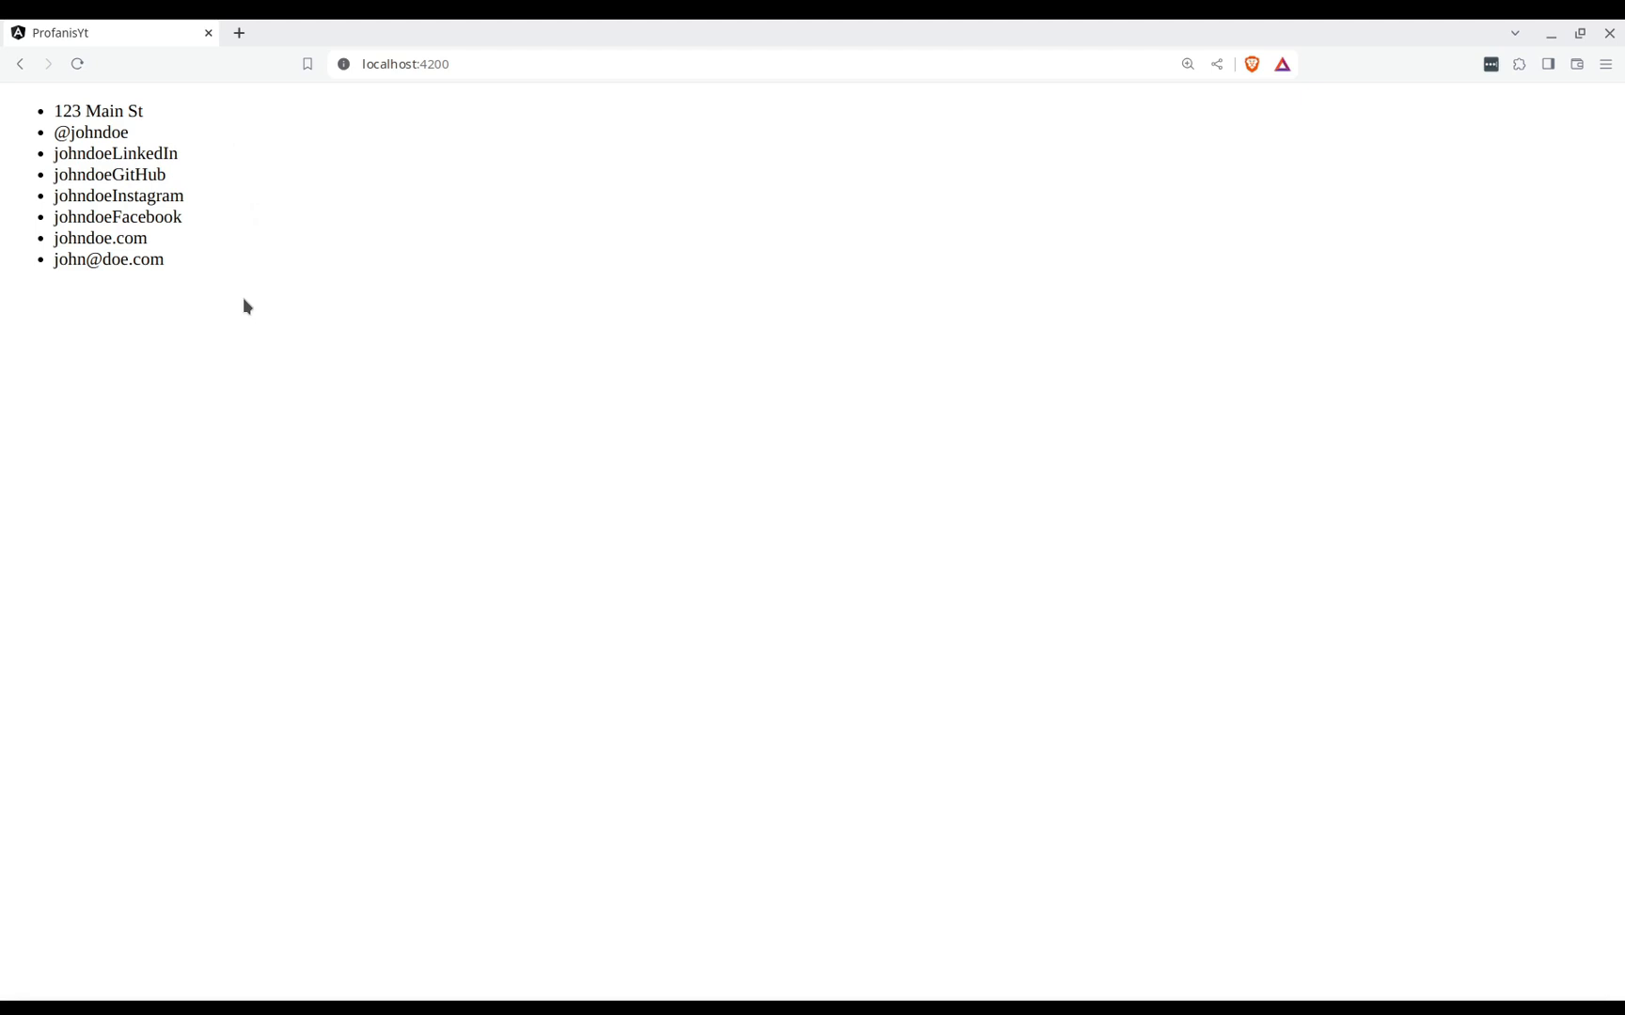
pyautogui.press('alt+tab')
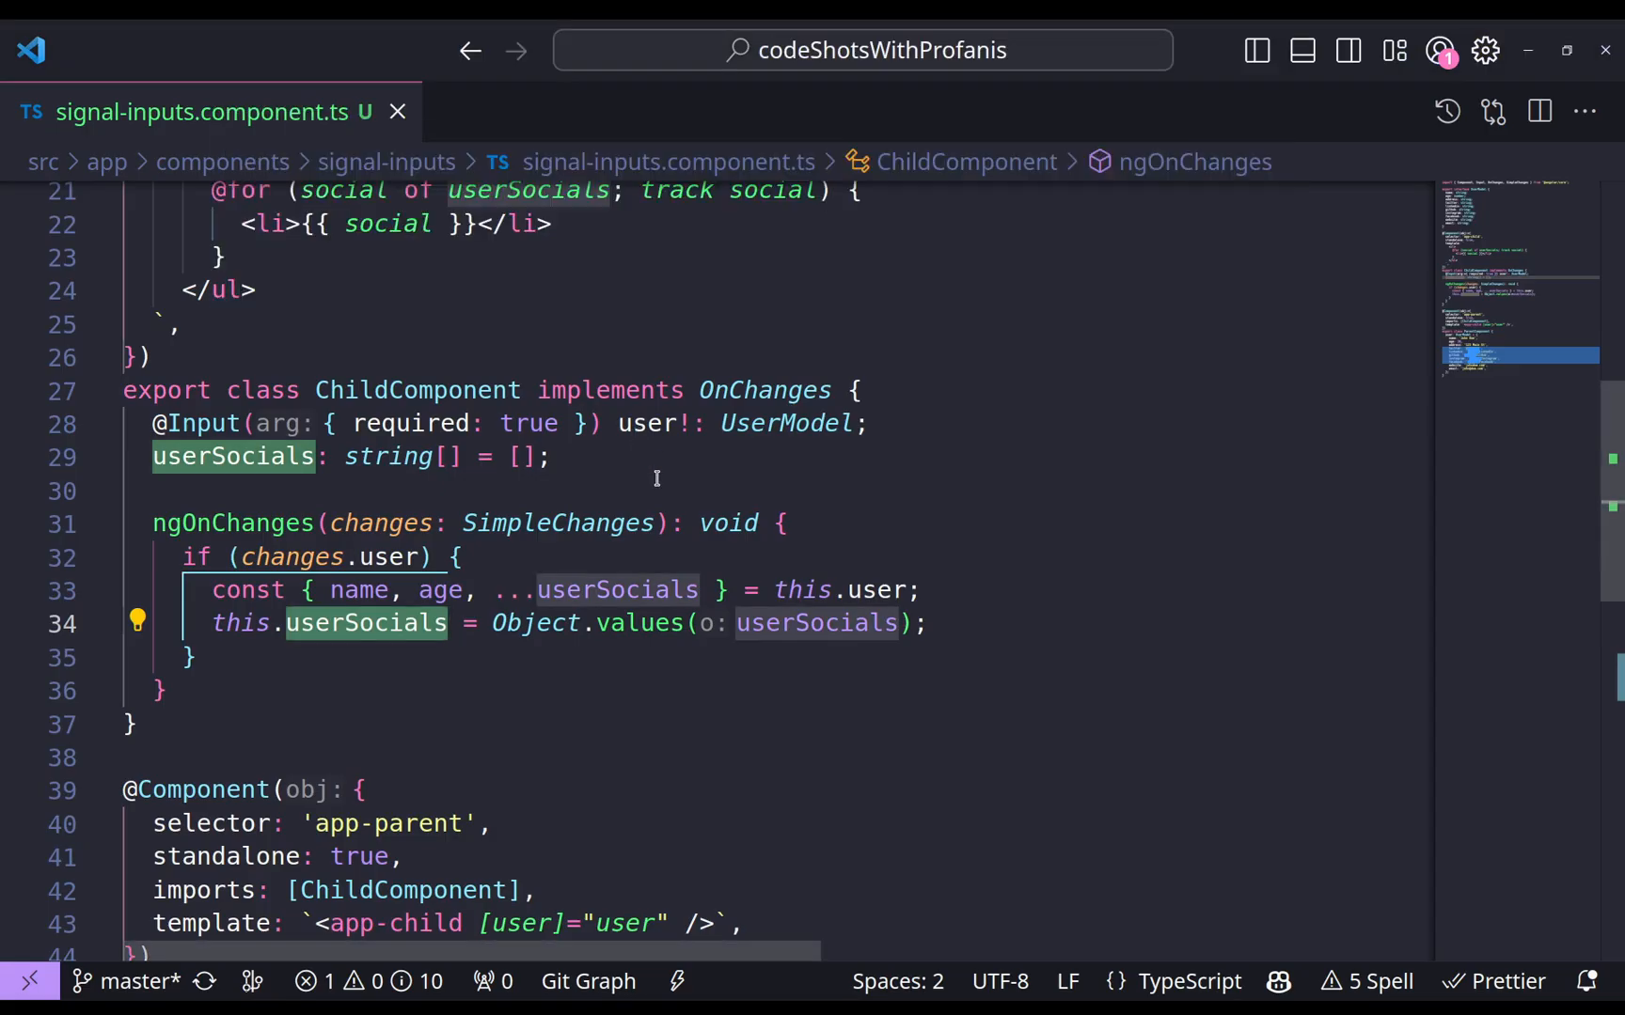
pyautogui.moveTo(329, 457)
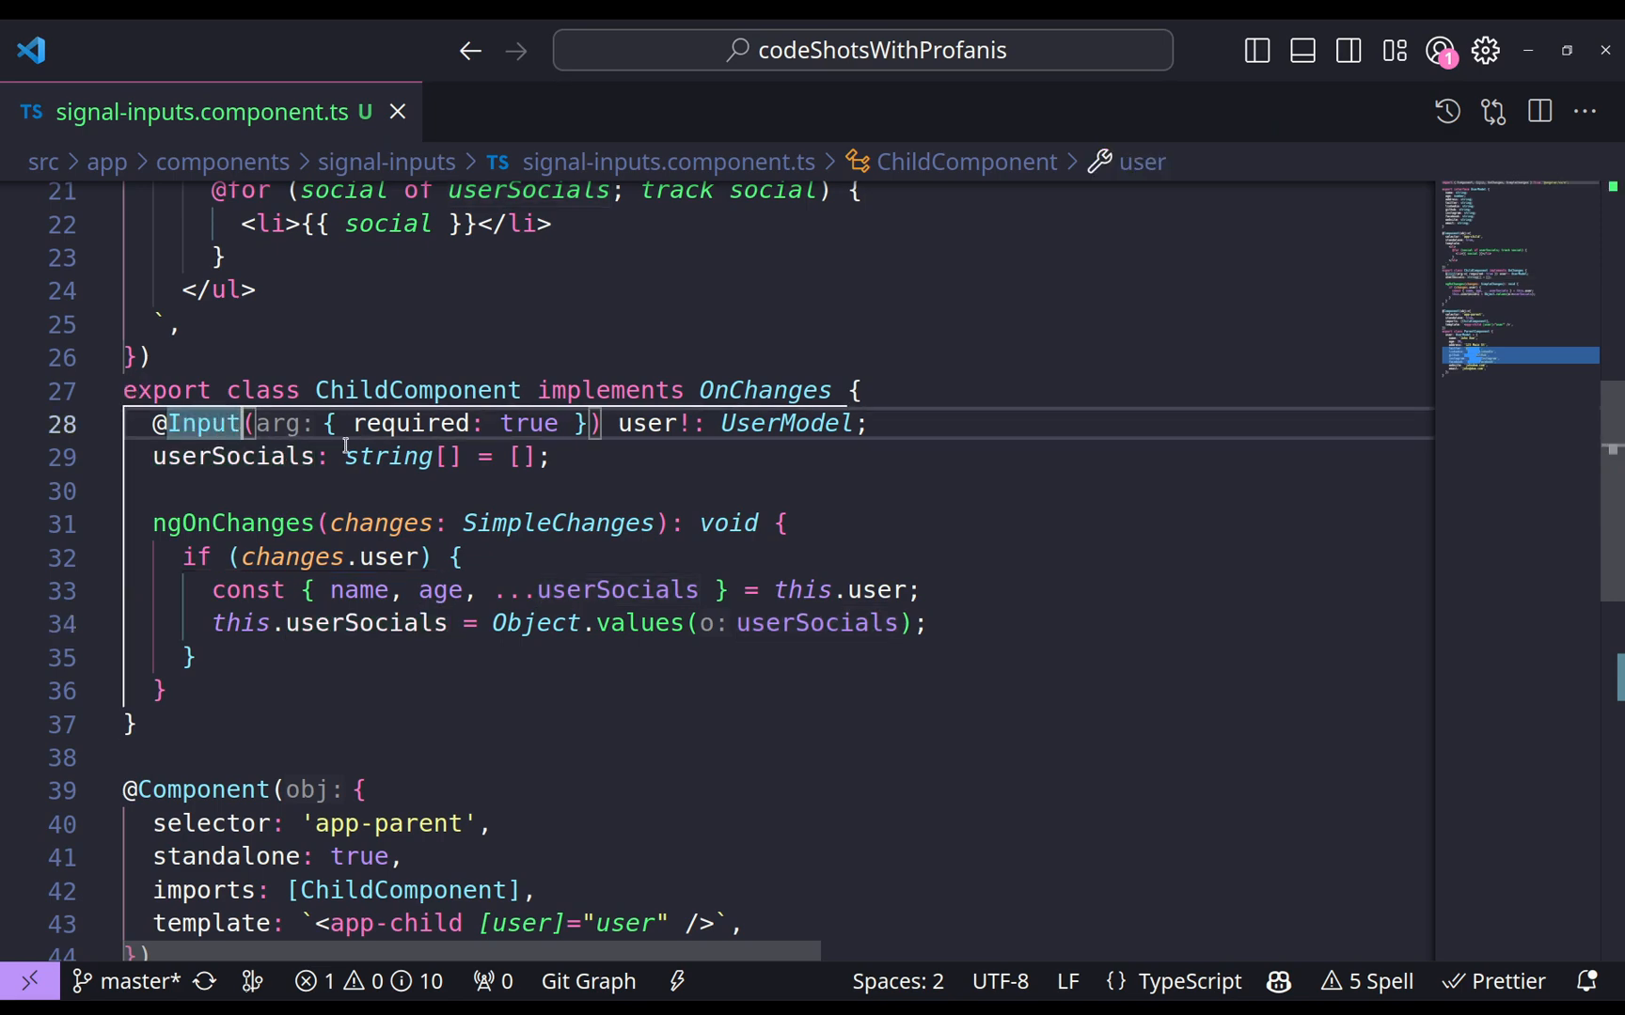
pyautogui.moveTo(571, 490)
pyautogui.write('user = input<')
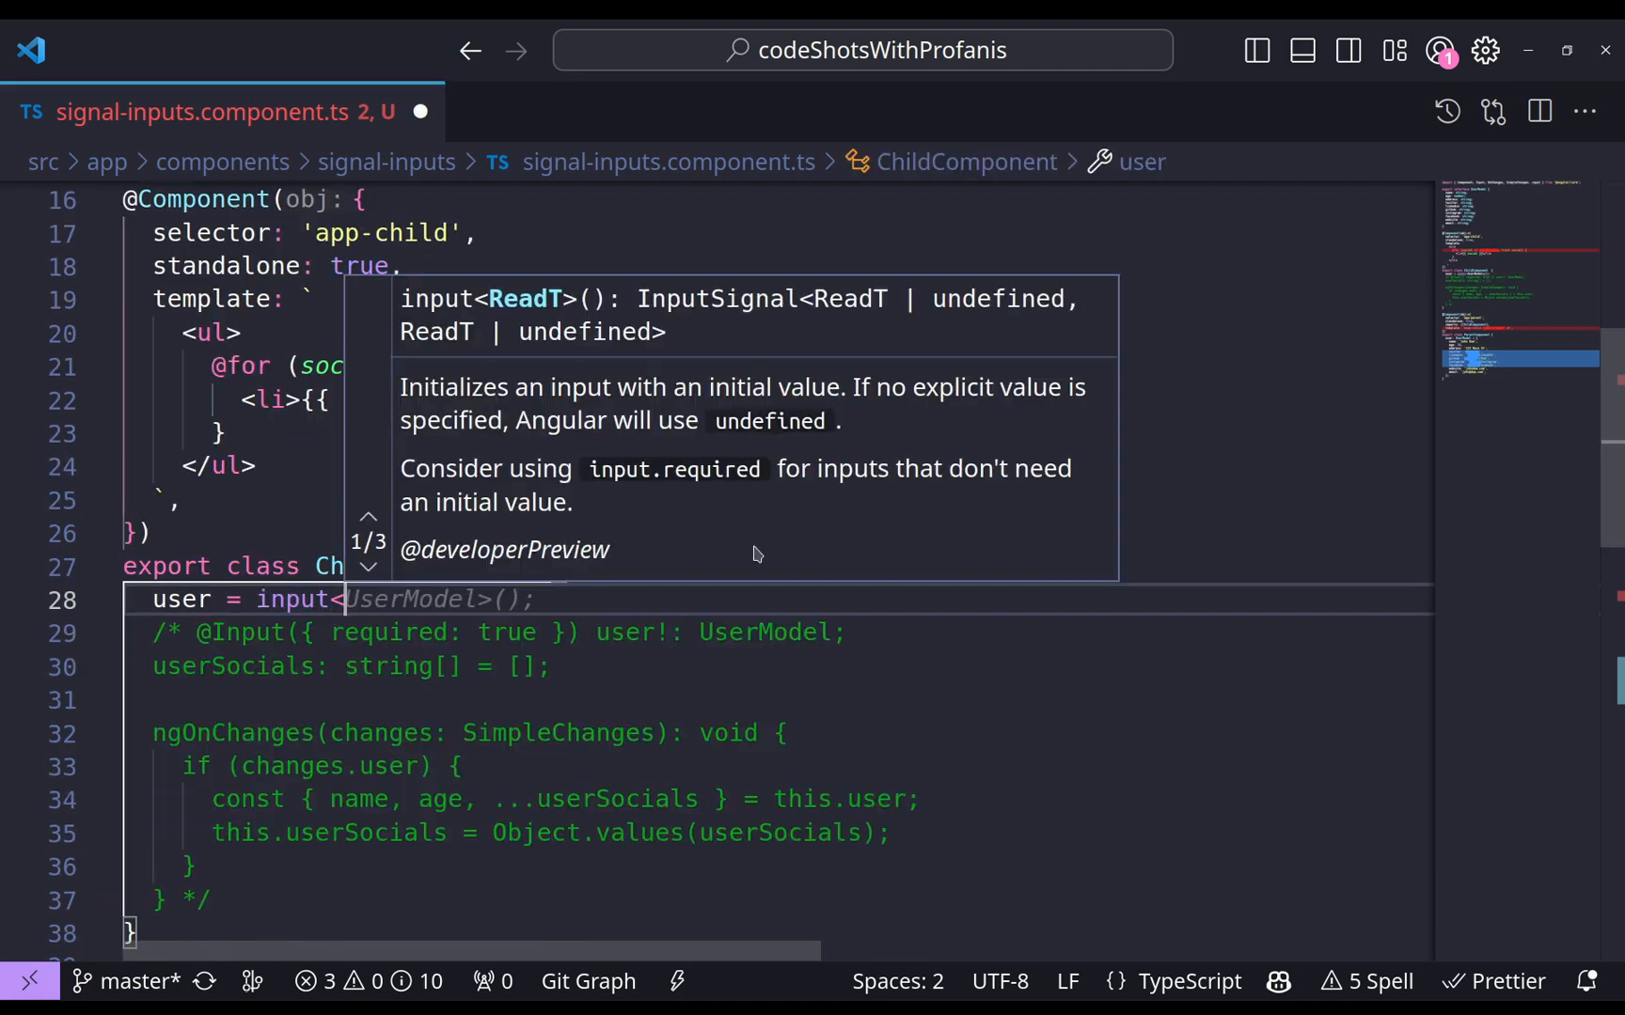
pyautogui.write('Userm')
pyautogui.write('userSocials = [];')
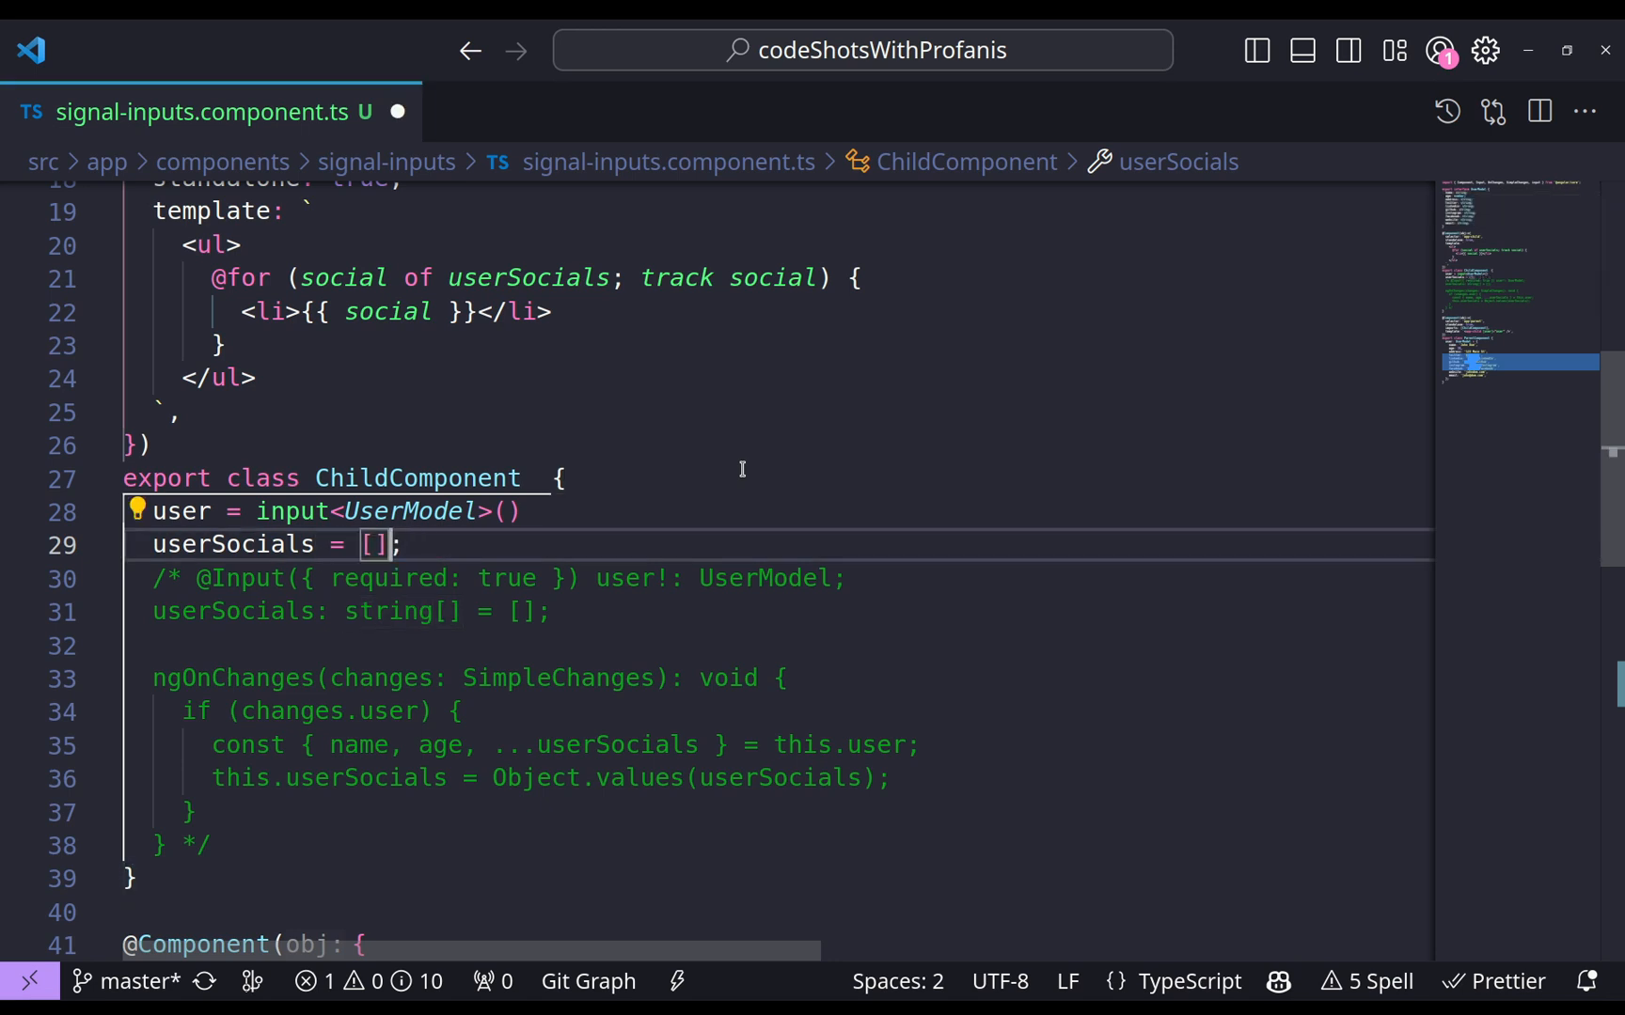
# Define userSocials = computed(() => { ... this.user() ... }) returning Object.values of the socials without name and age.
pyautogui.write('input<string[]>()')
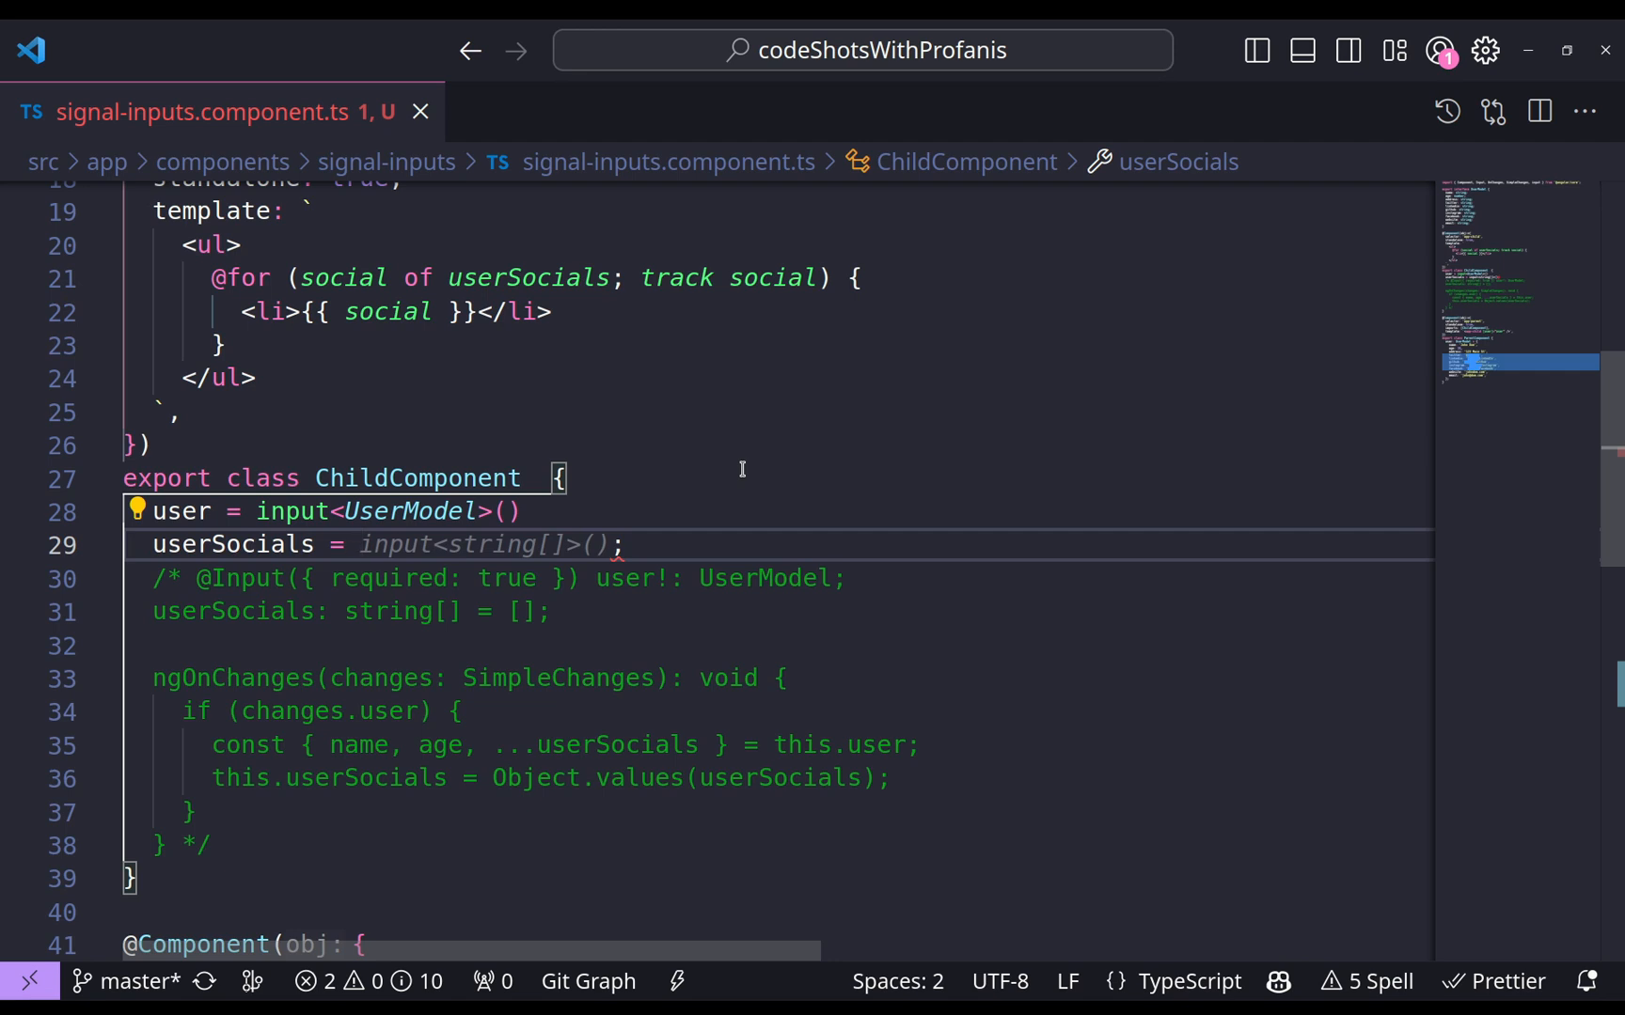
pyautogui.moveTo(522, 536)
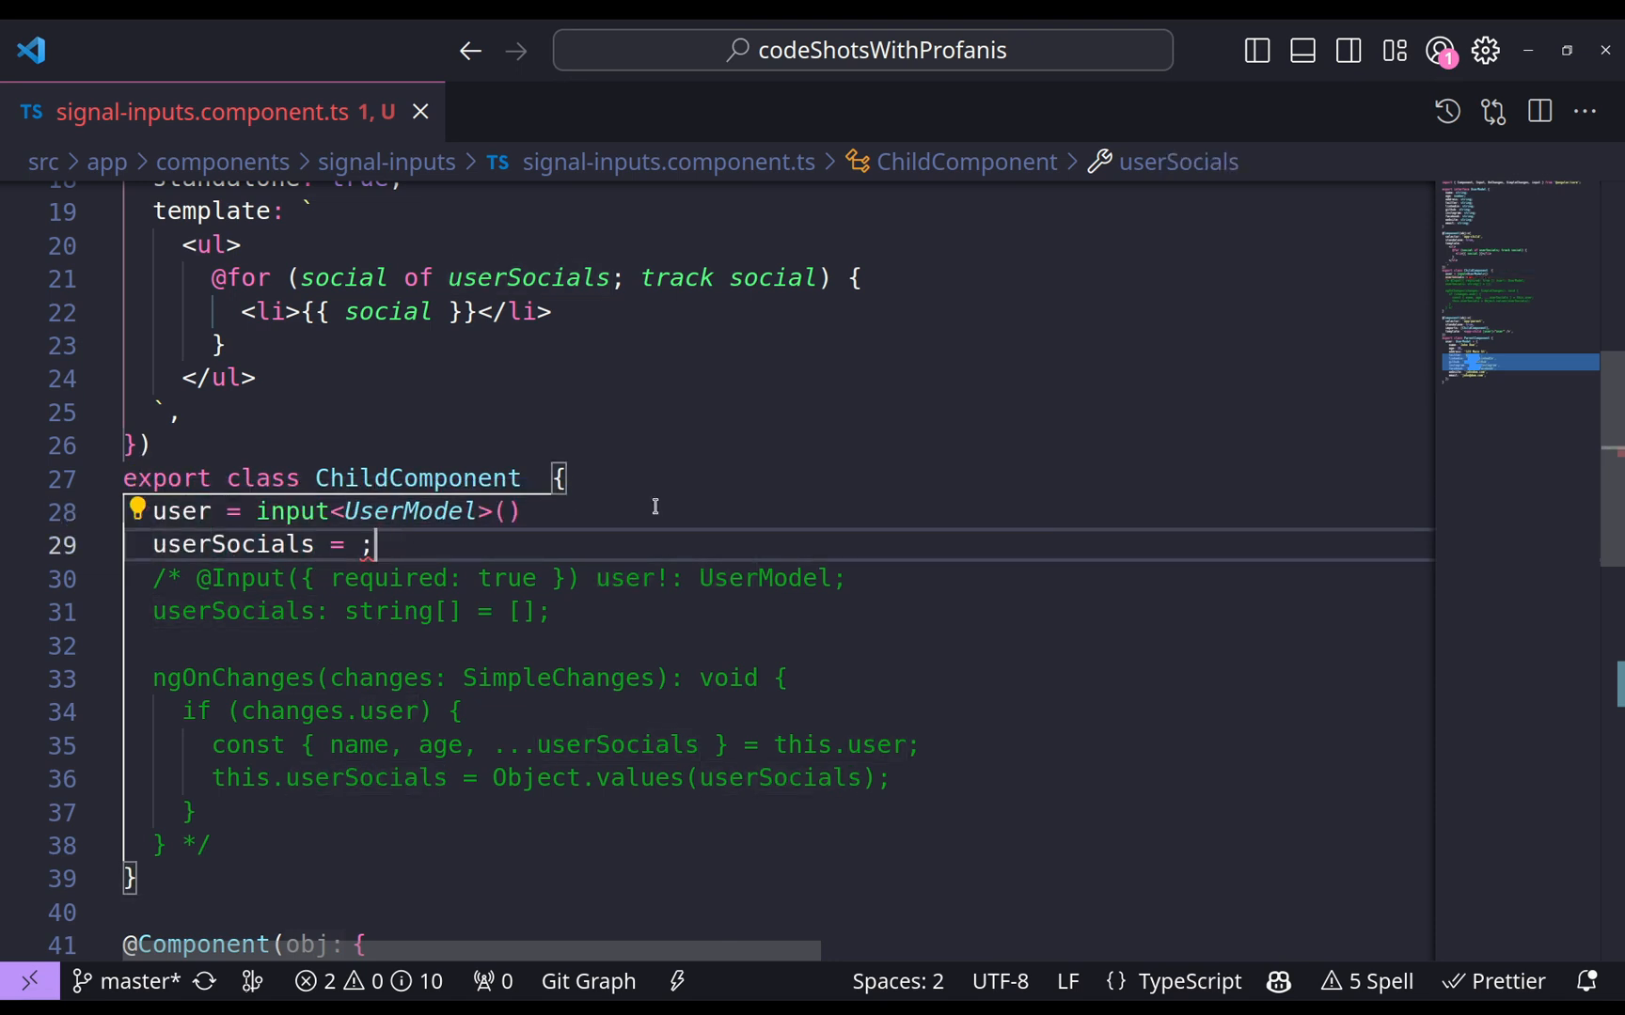
pyautogui.write('computed')
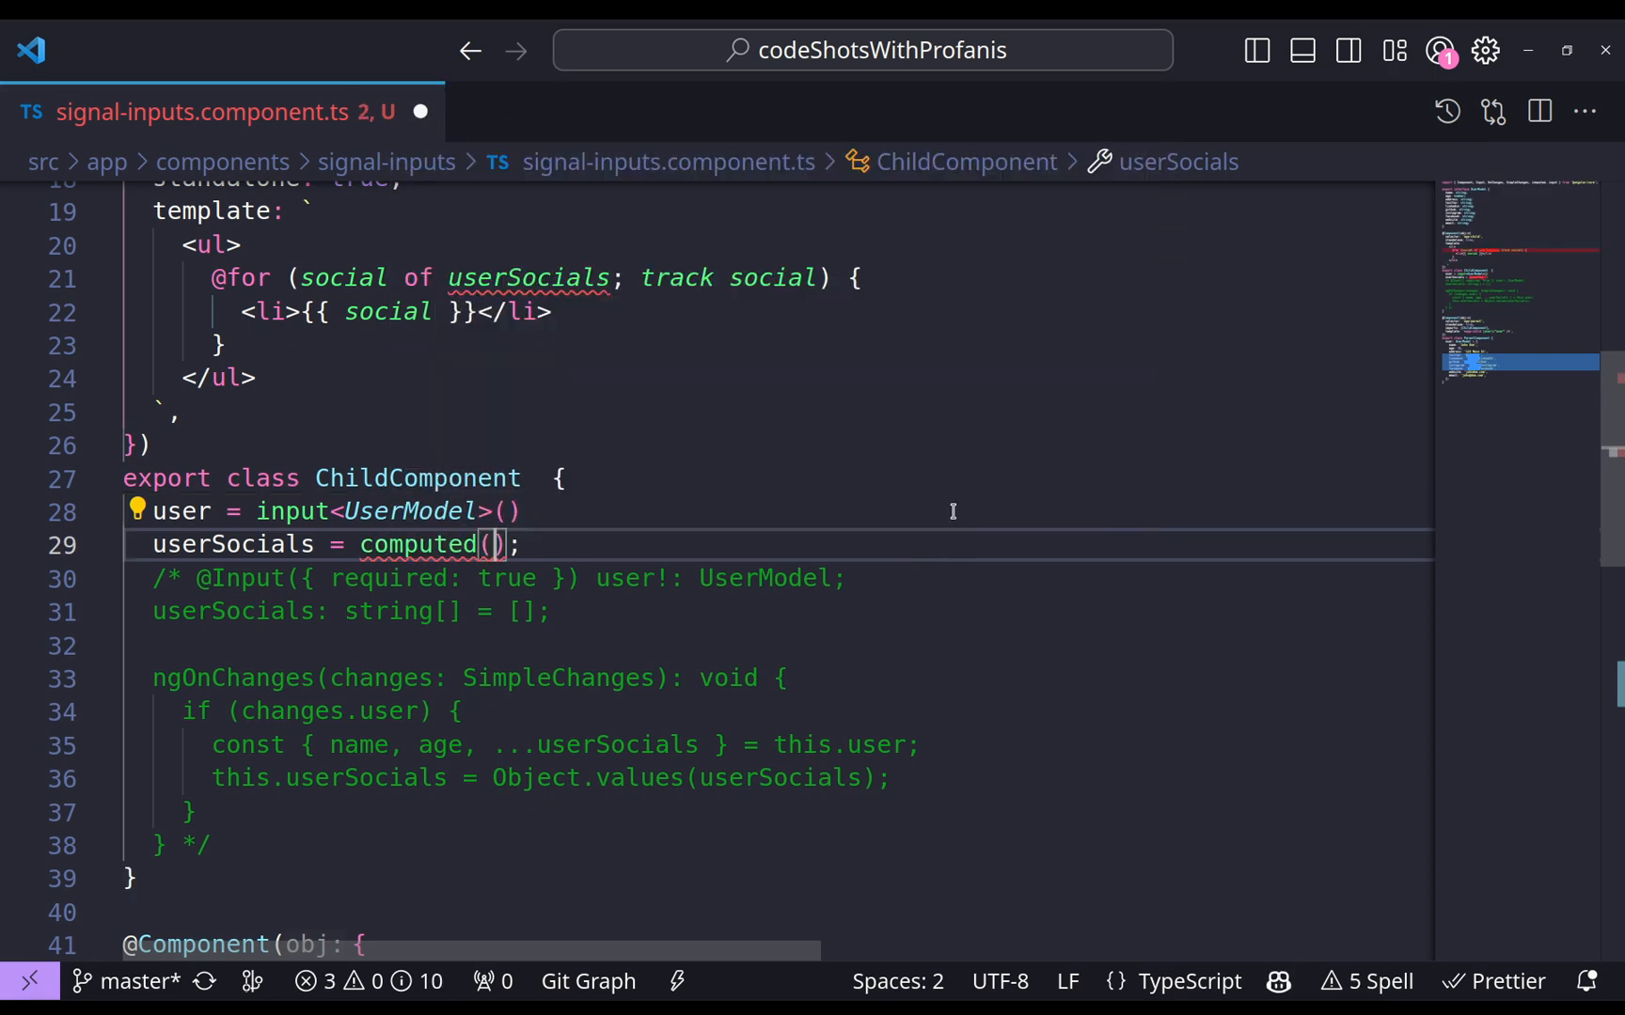
pyautogui.write('() => {')
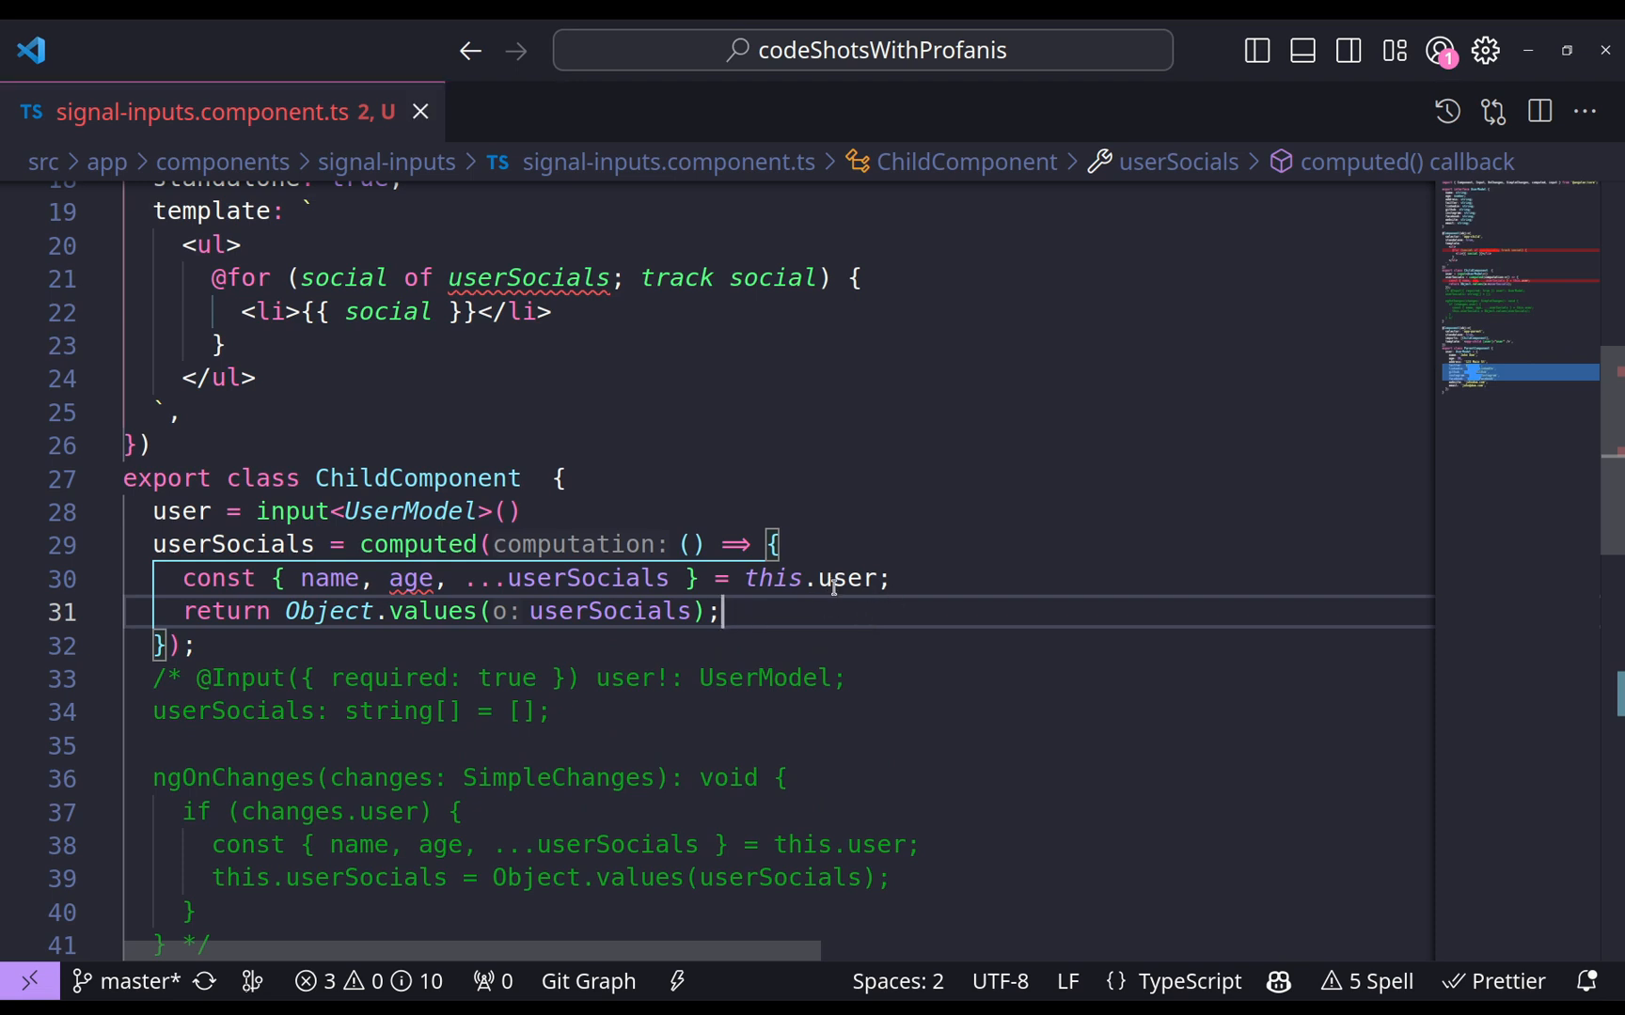
pyautogui.moveTo(771, 577)
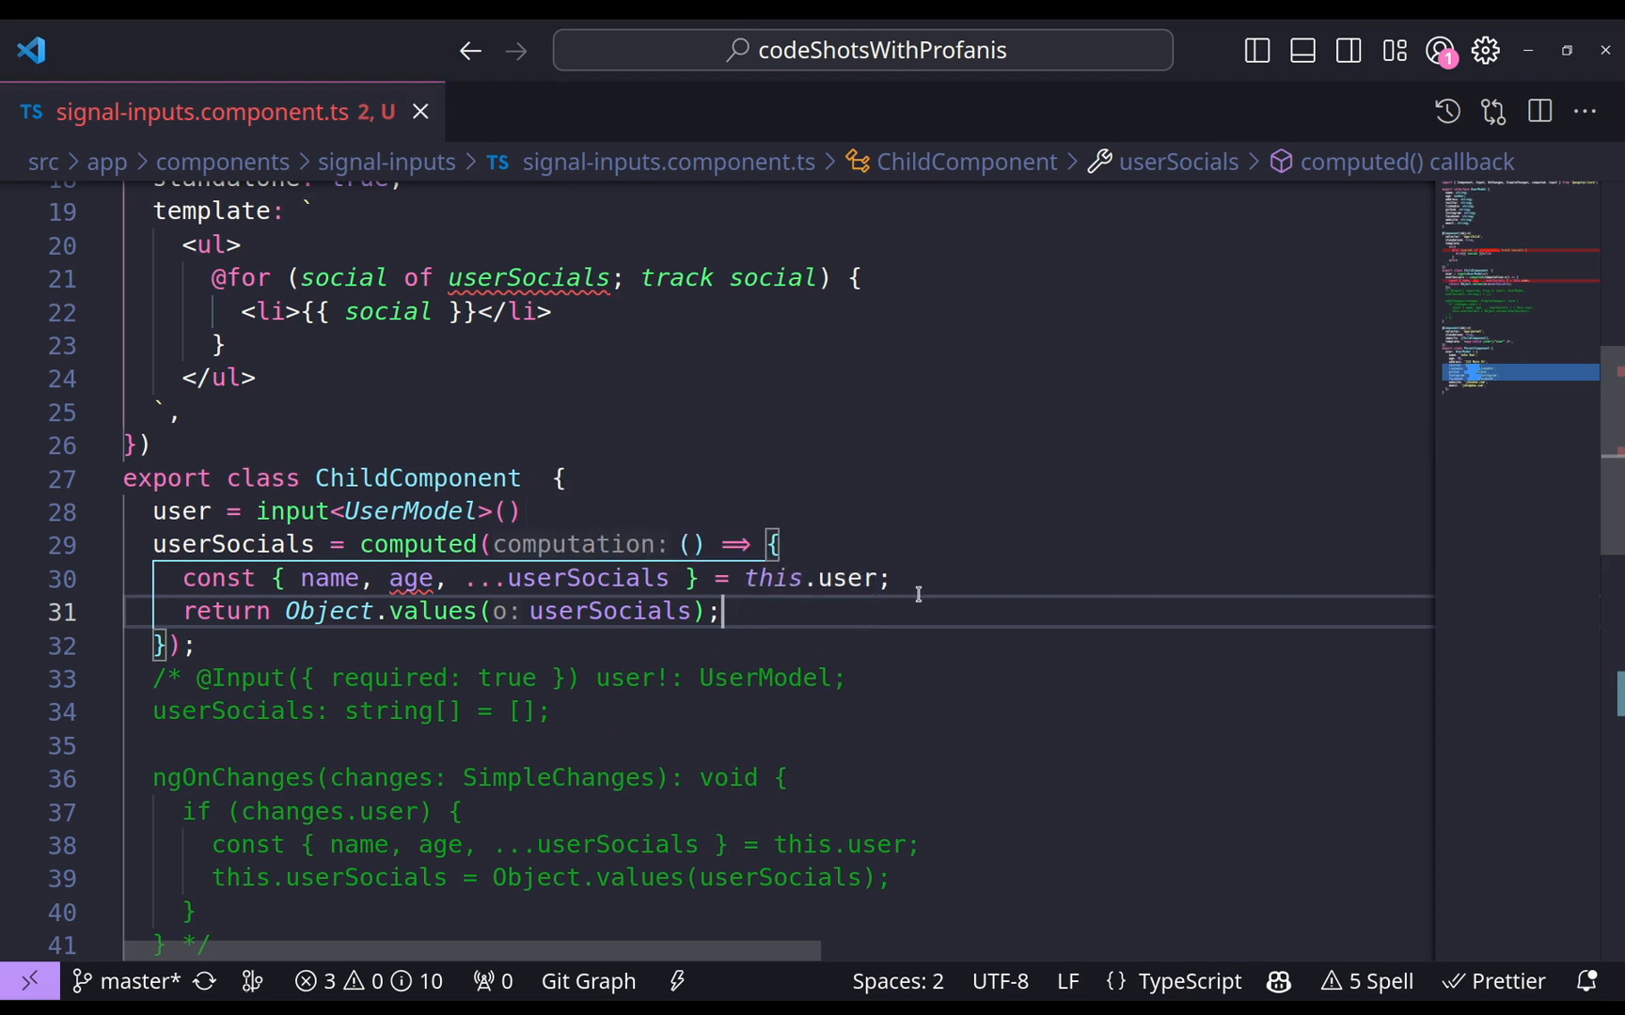
pyautogui.write('()')
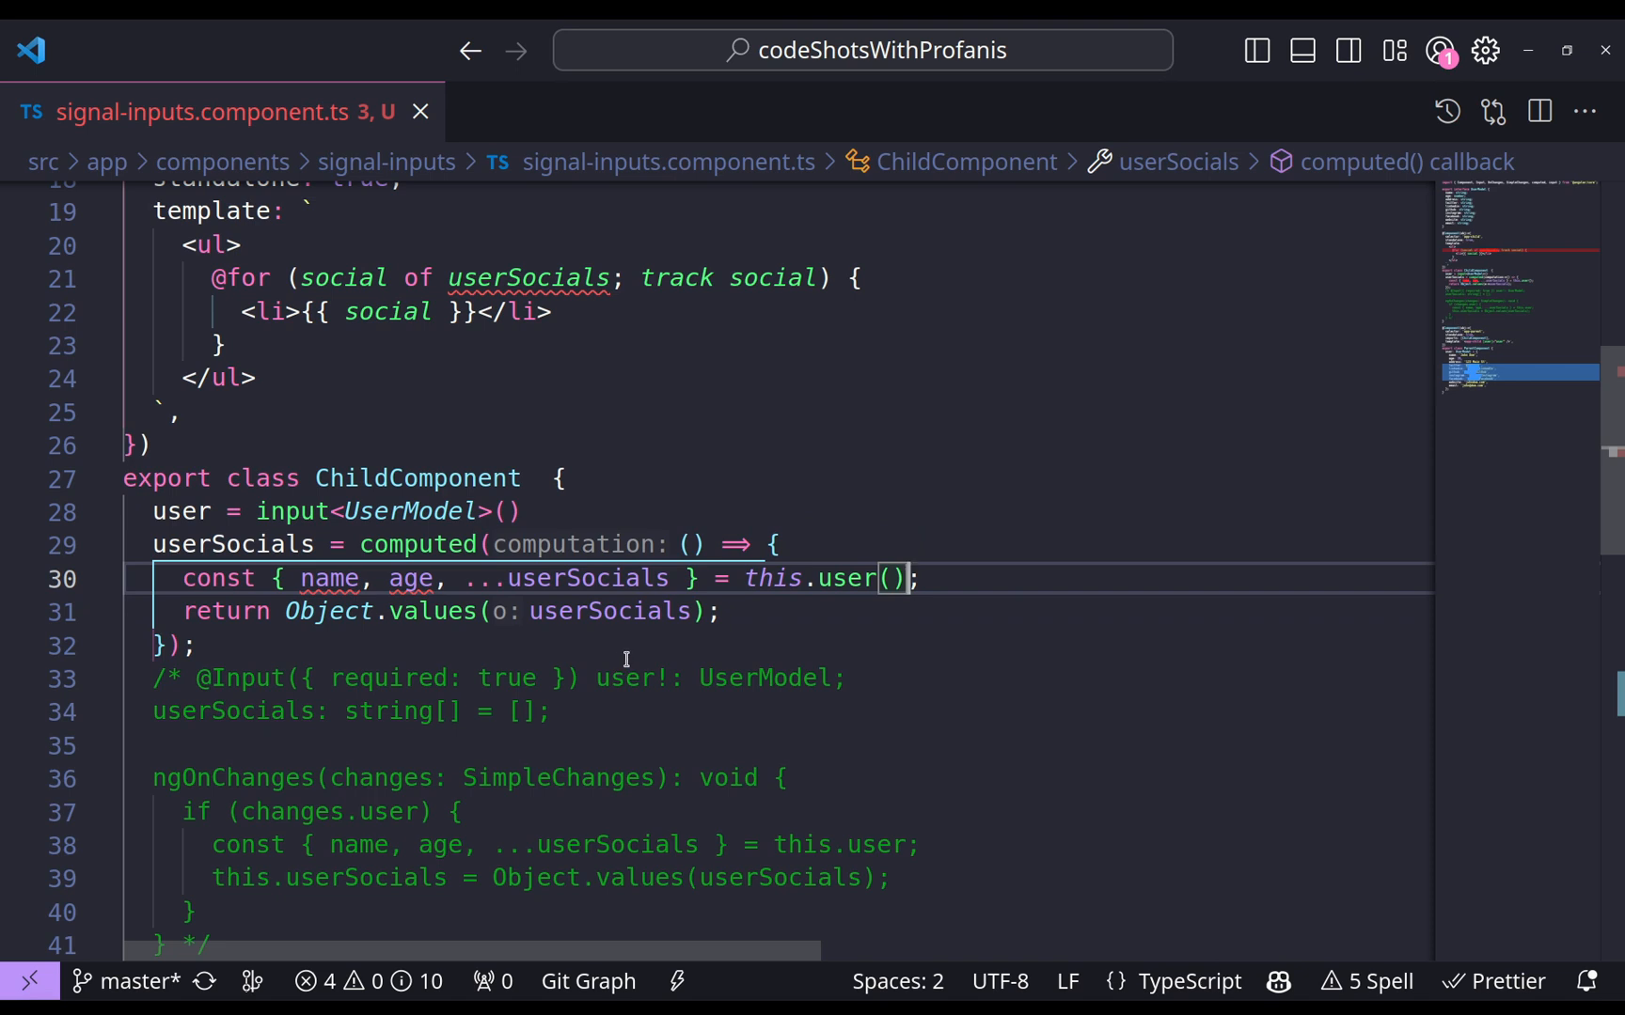
pyautogui.moveTo(329, 578)
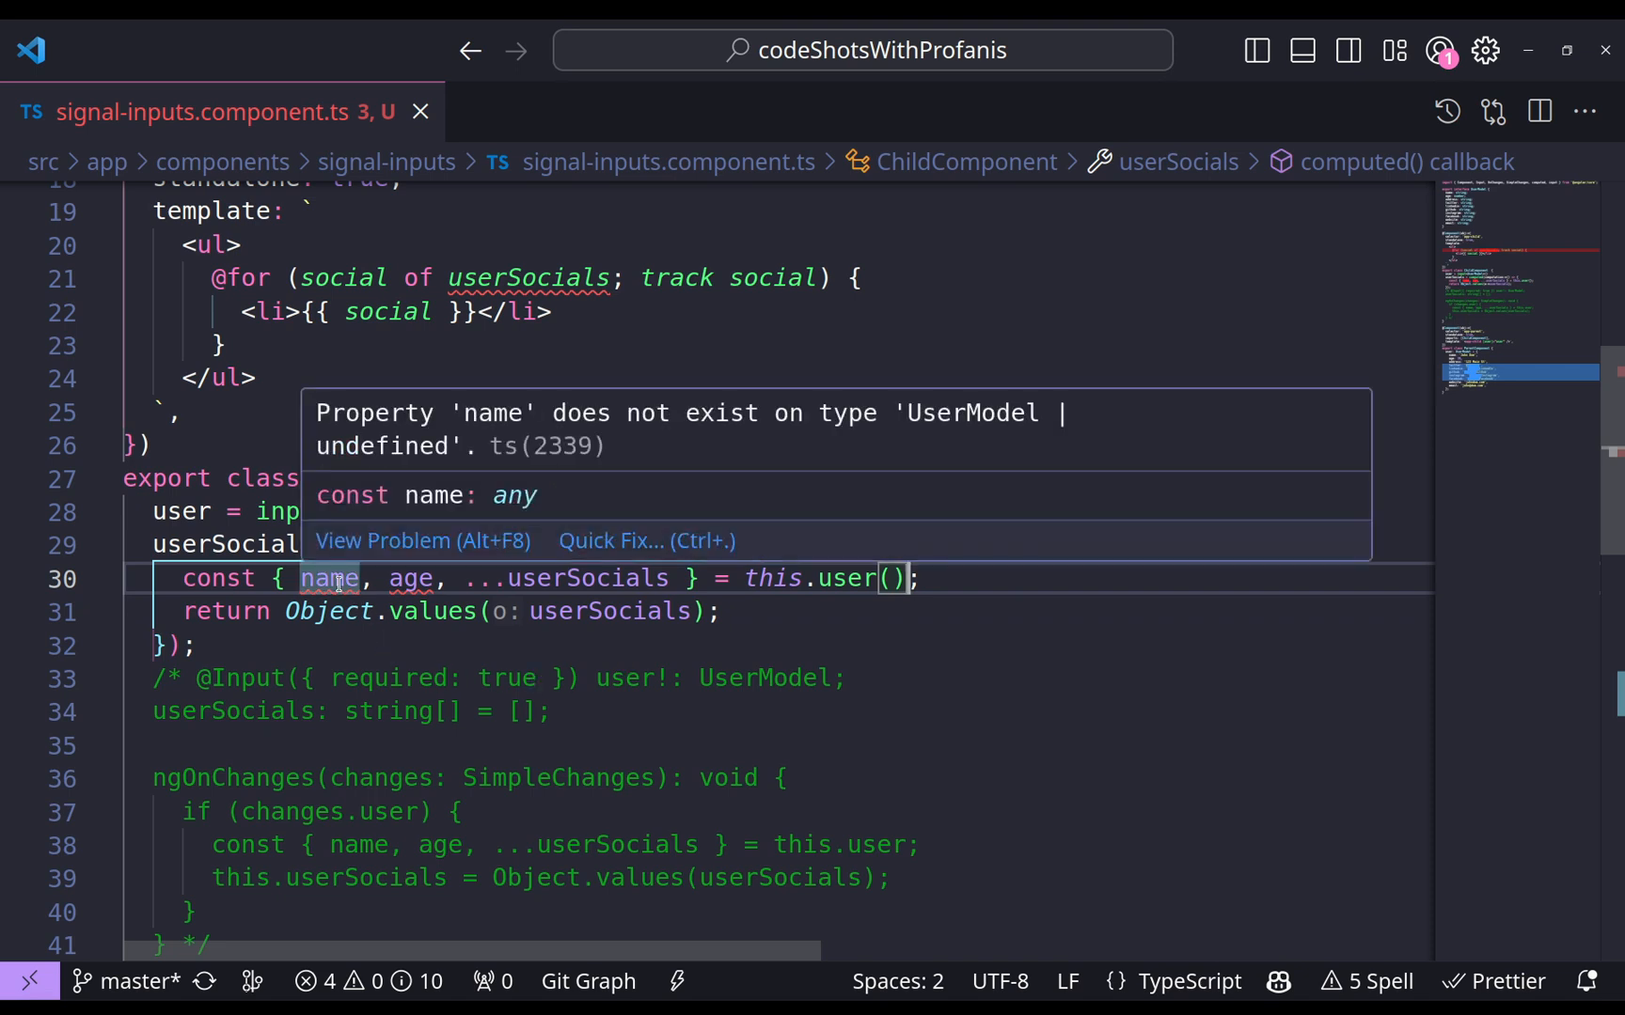
pyautogui.moveTo(470, 428)
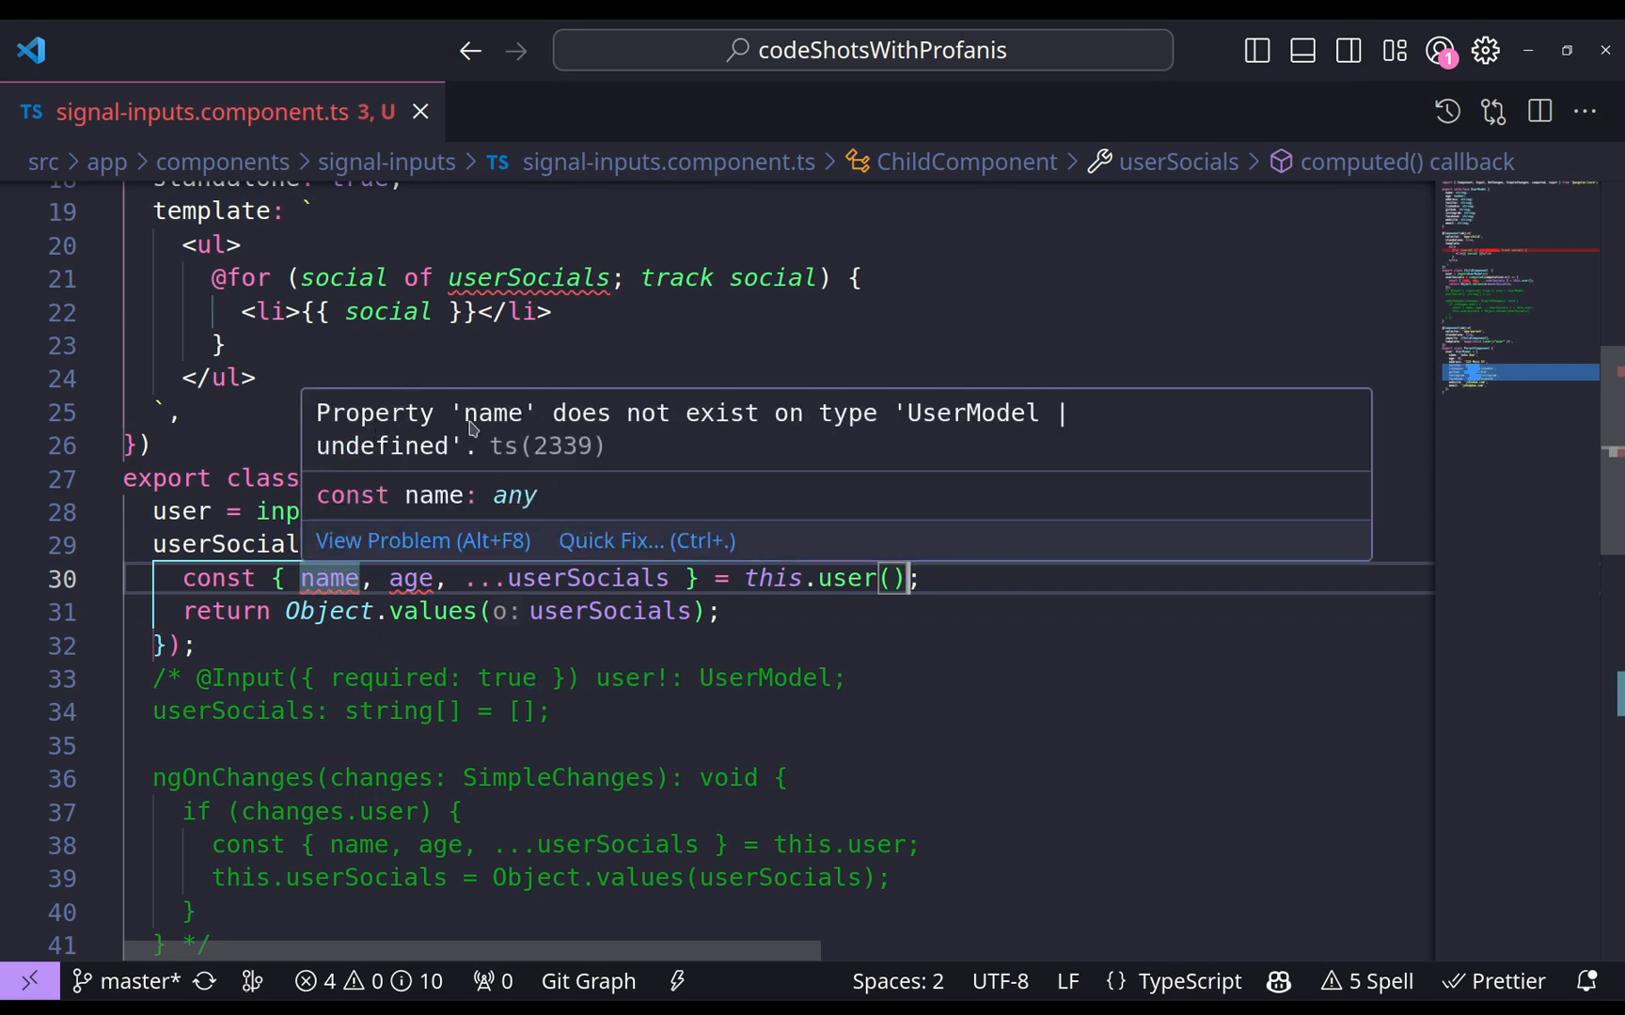
pyautogui.moveTo(908, 430)
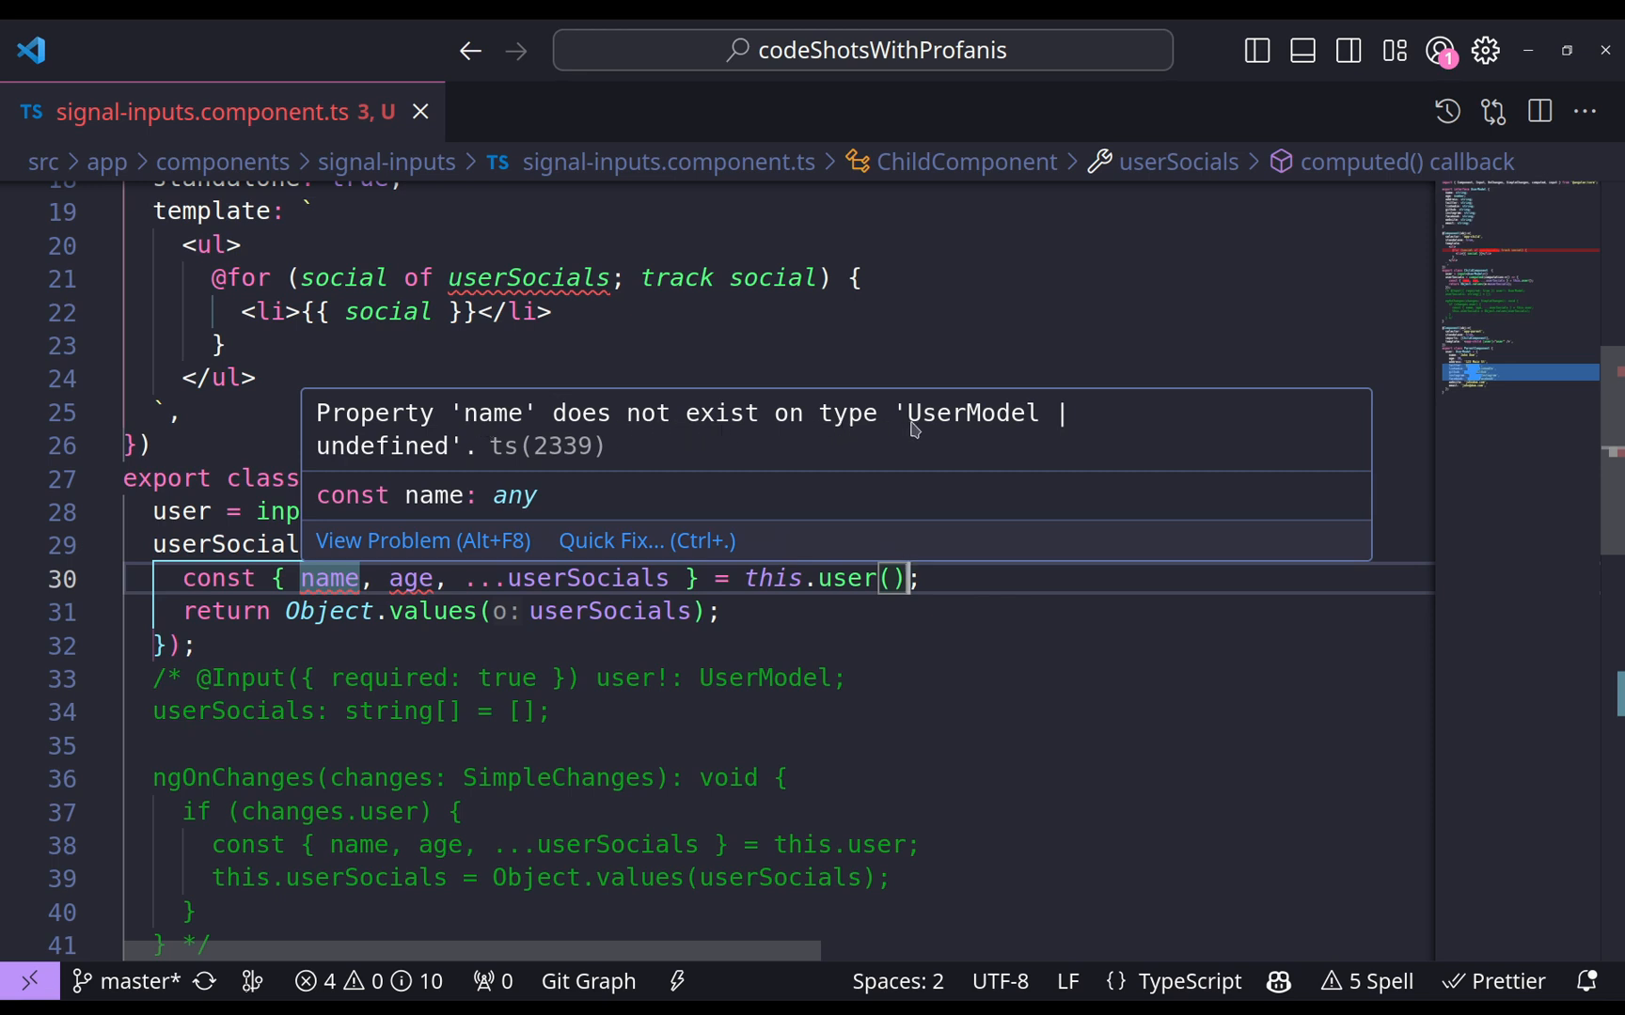
pyautogui.moveTo(474, 453)
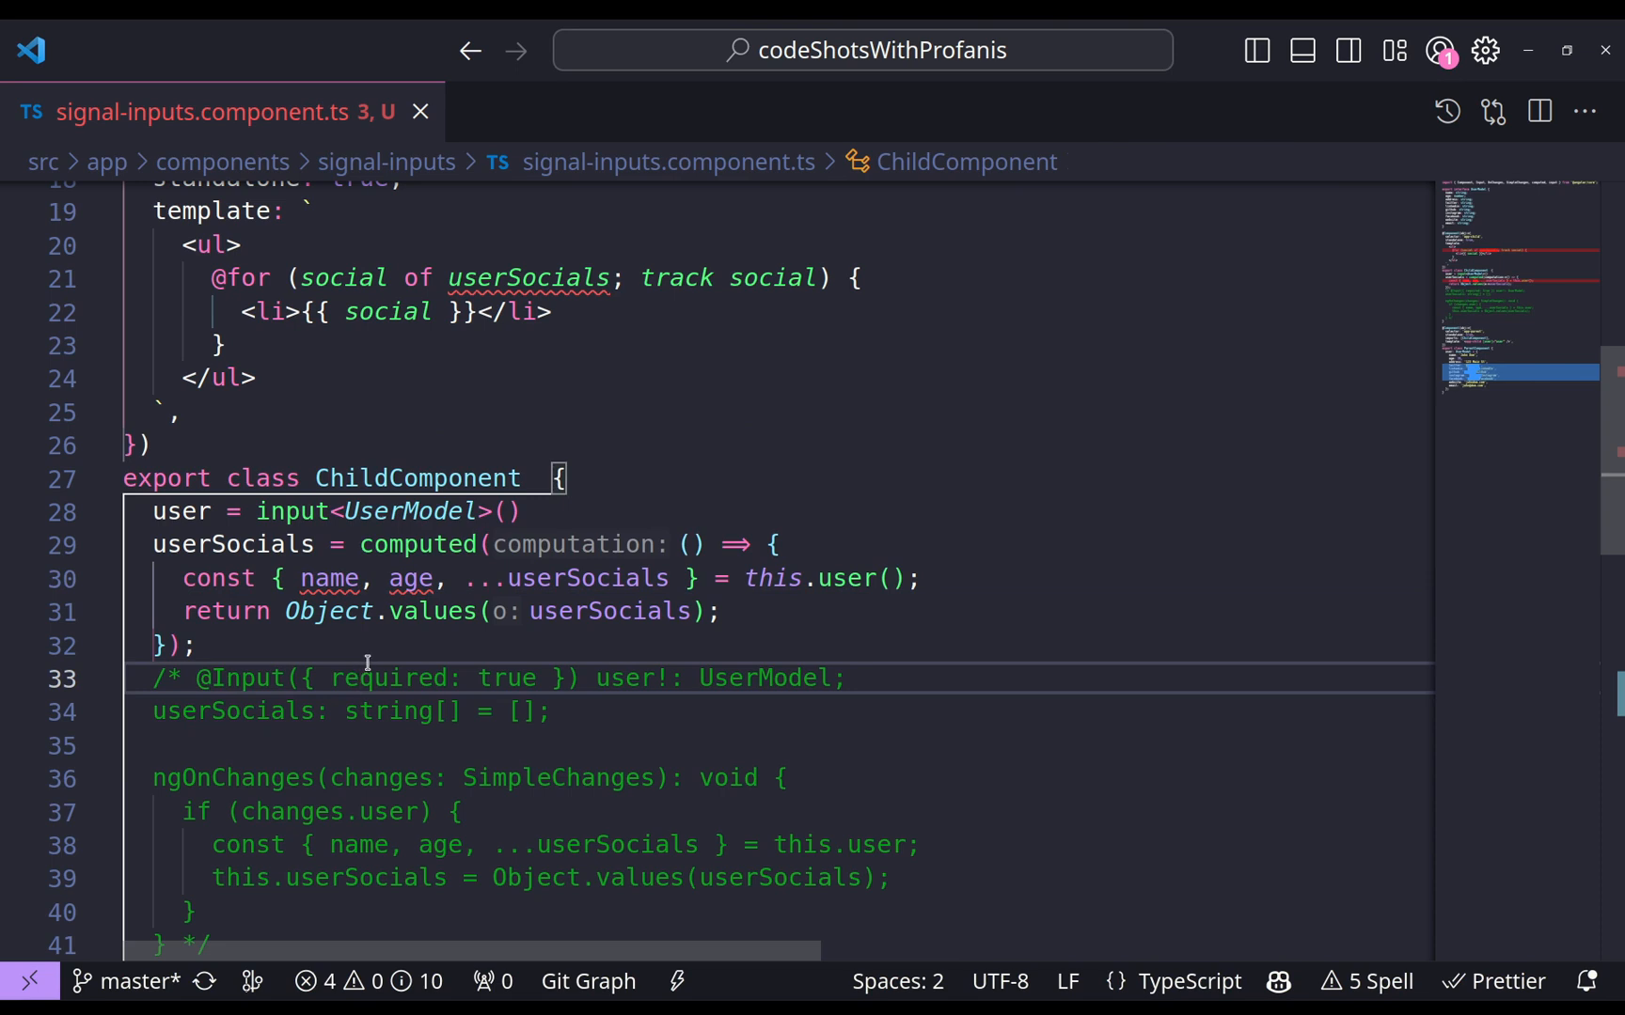
# Change the declaration to input.required<UserModel>() and read userSocials() in the template loop, clearing the type error.
pyautogui.click(292, 512)
pyautogui.write('.required')
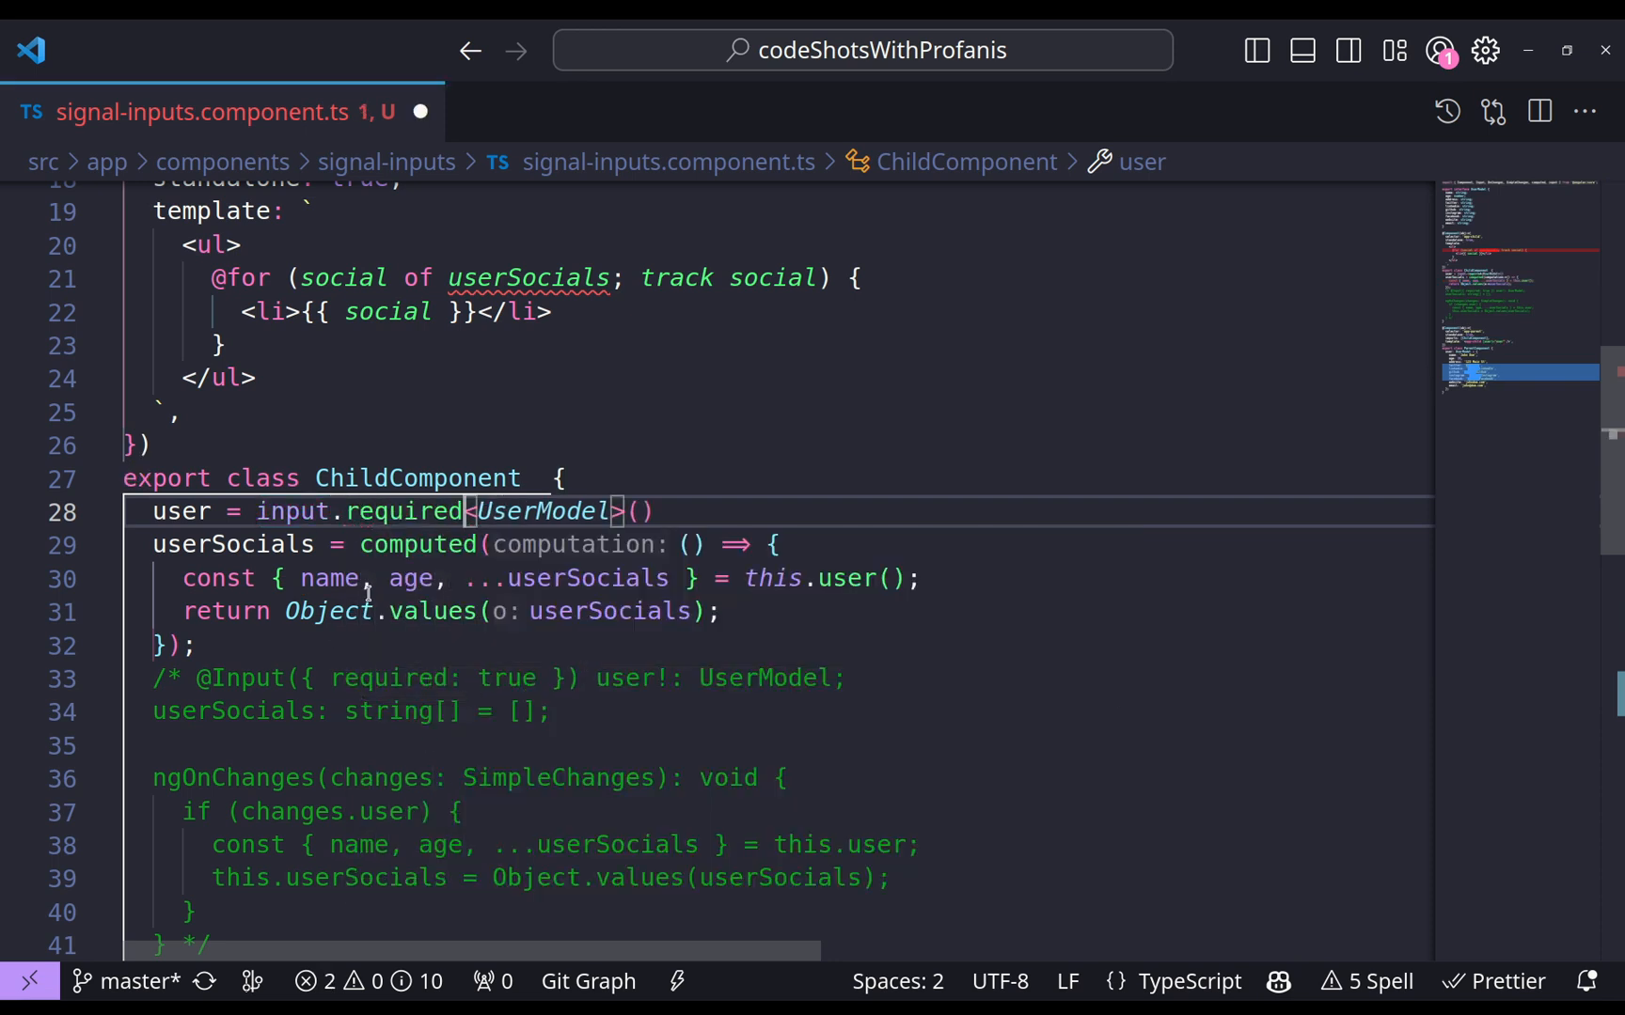
pyautogui.doubleClick(330, 577)
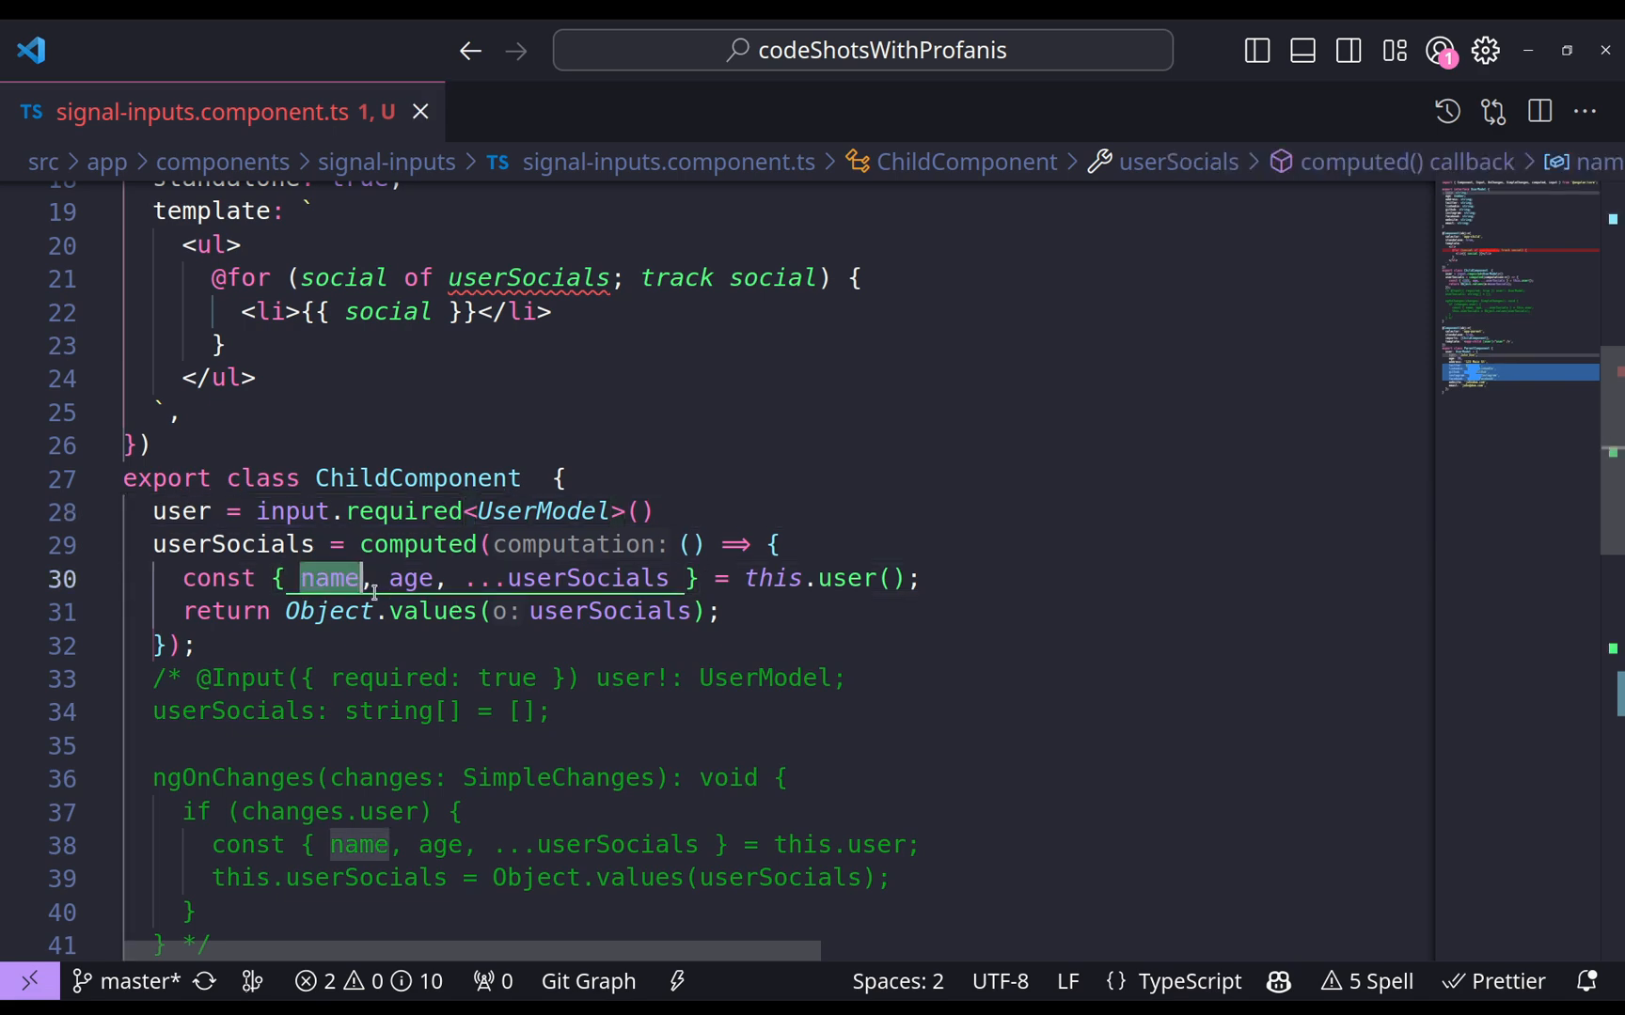
pyautogui.moveTo(434, 611)
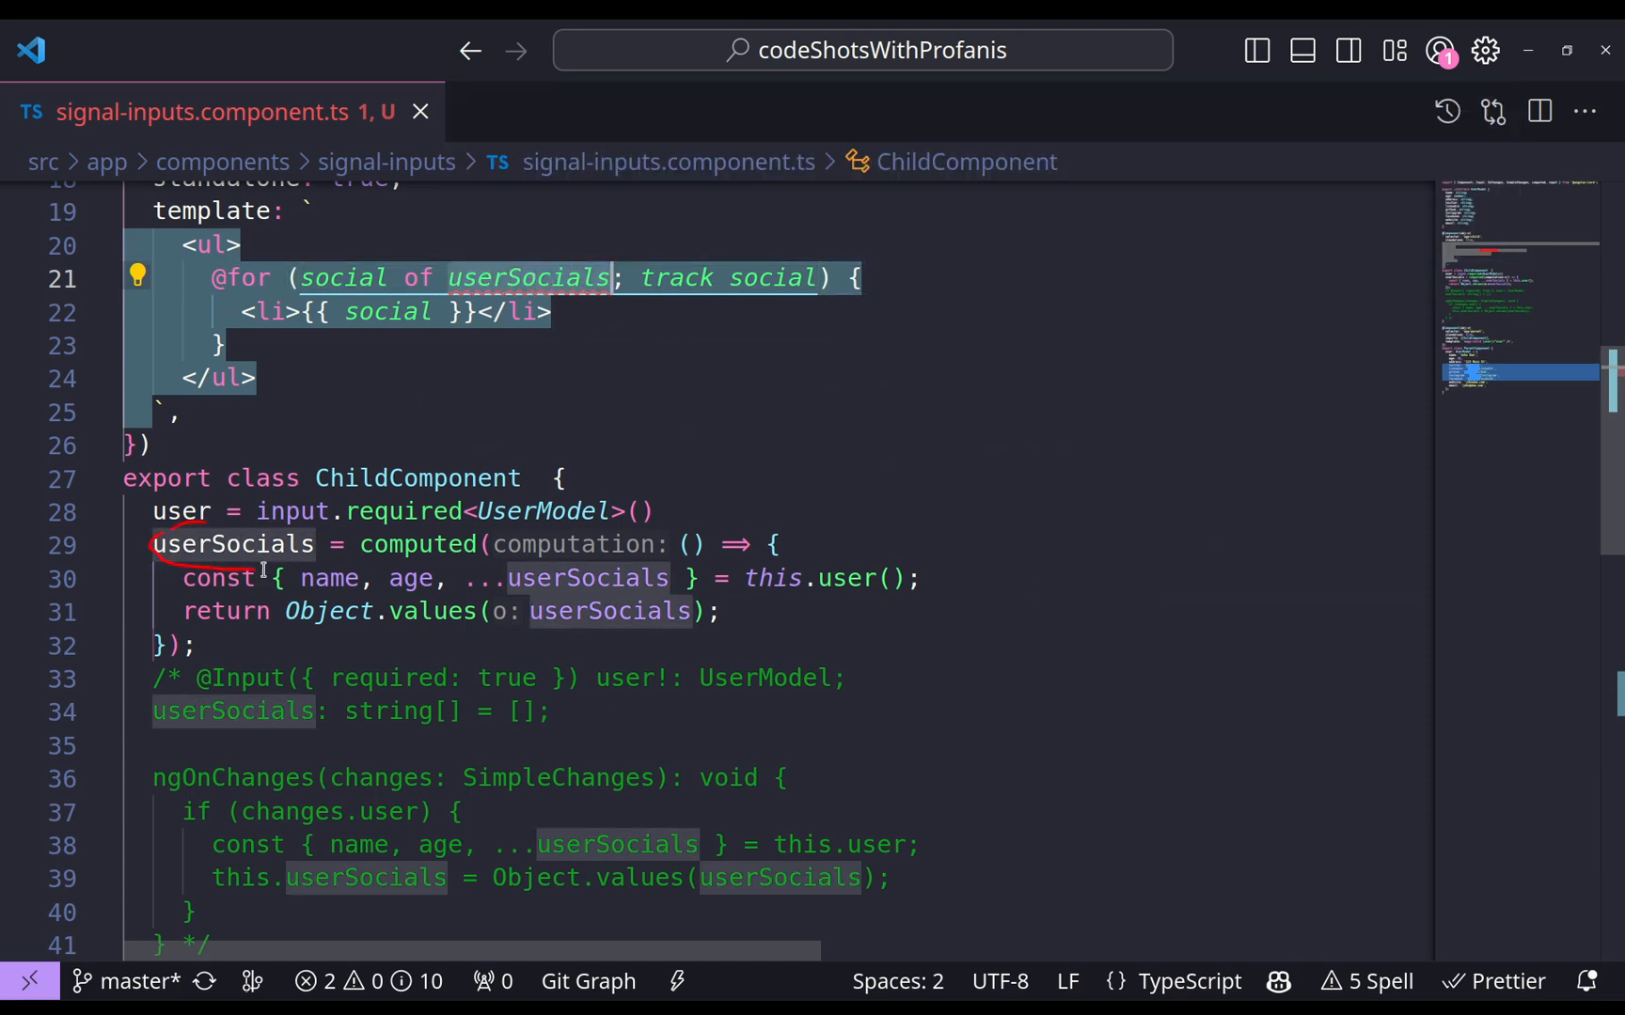
pyautogui.moveTo(181, 512)
pyautogui.write('()')
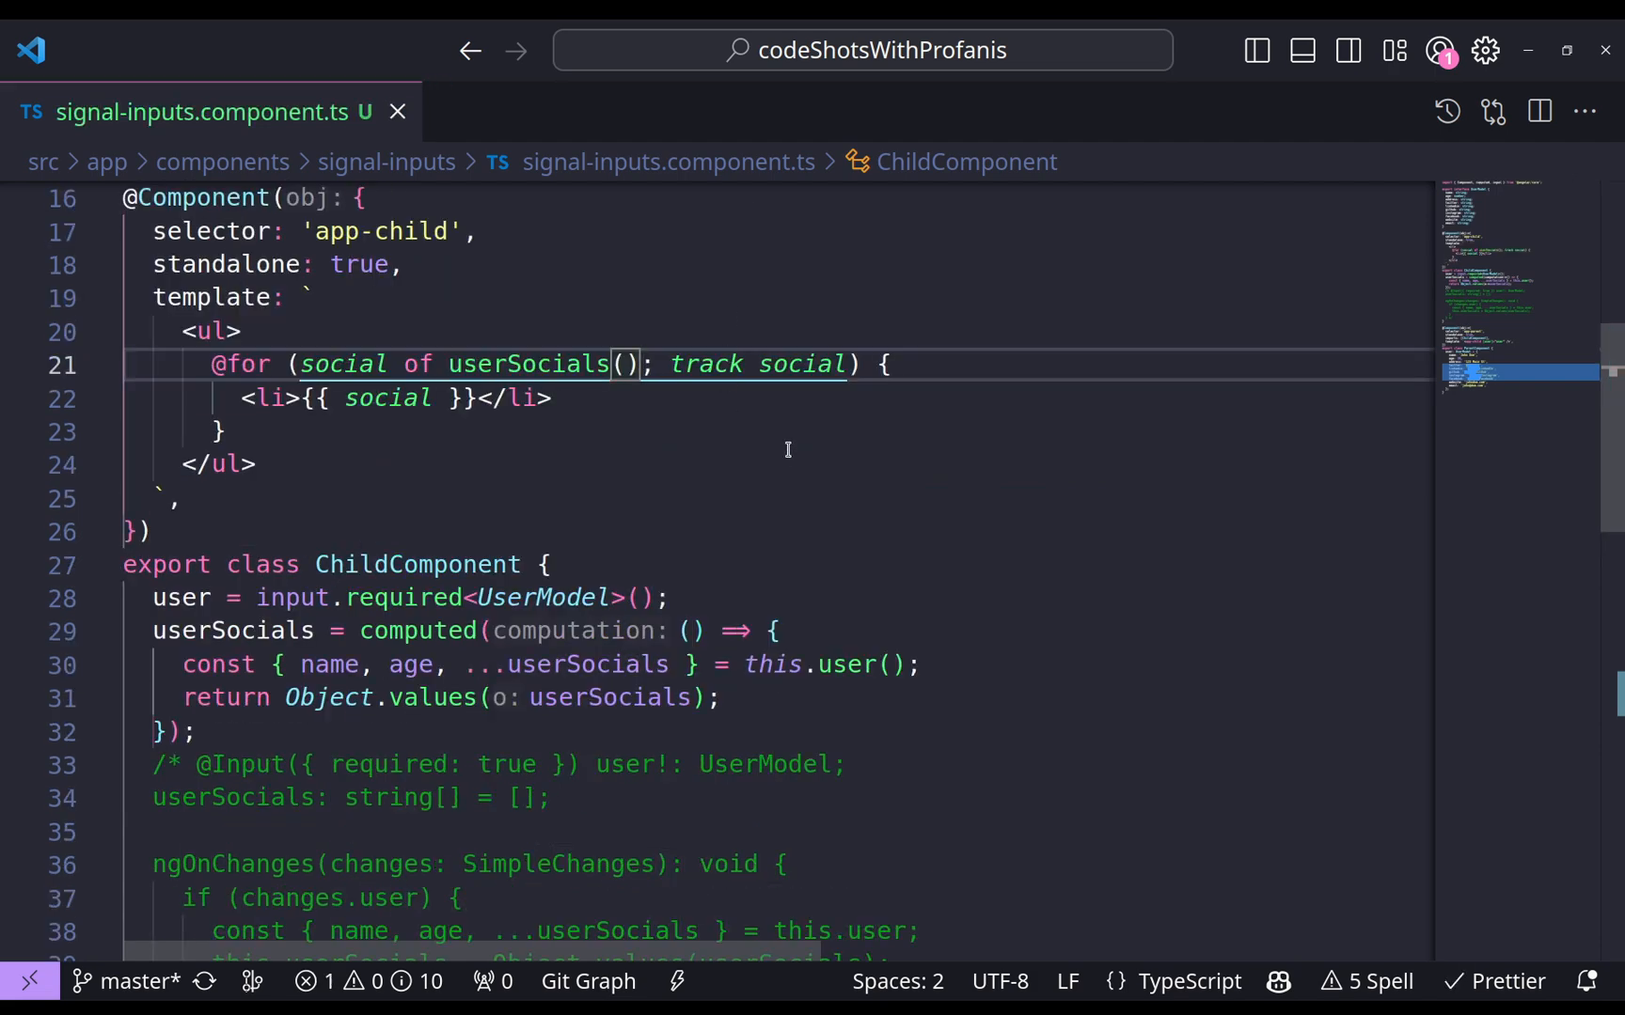
pyautogui.moveTo(735, 489)
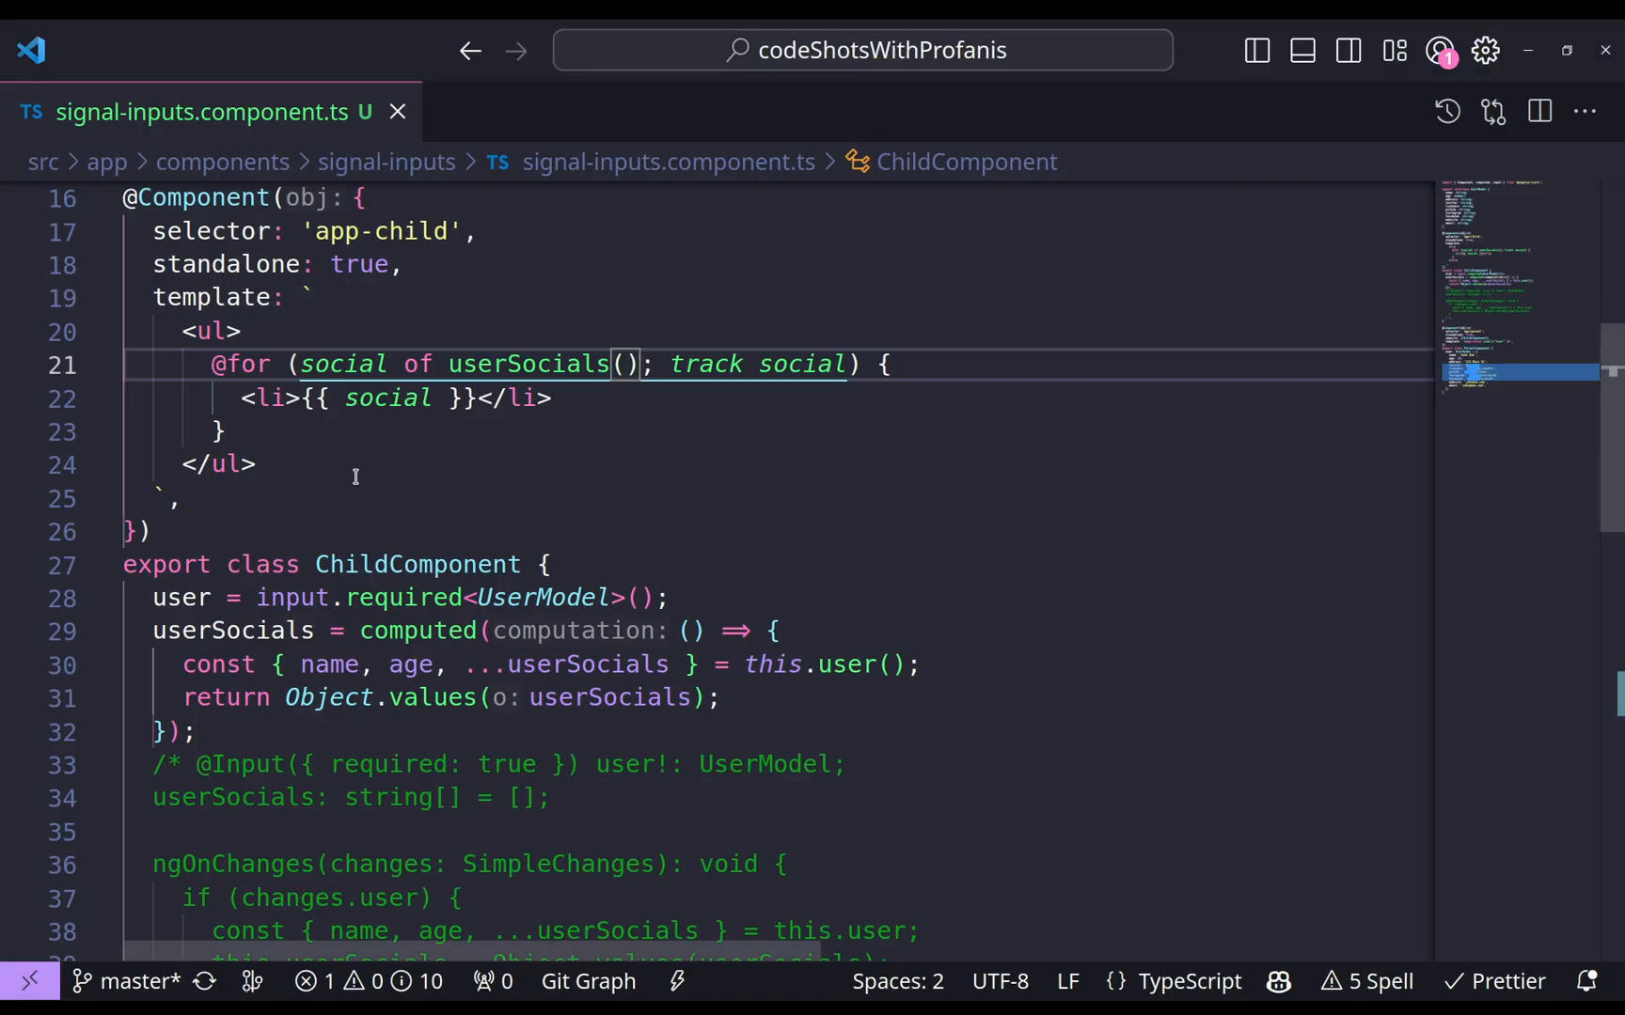
pyautogui.scroll(-3)
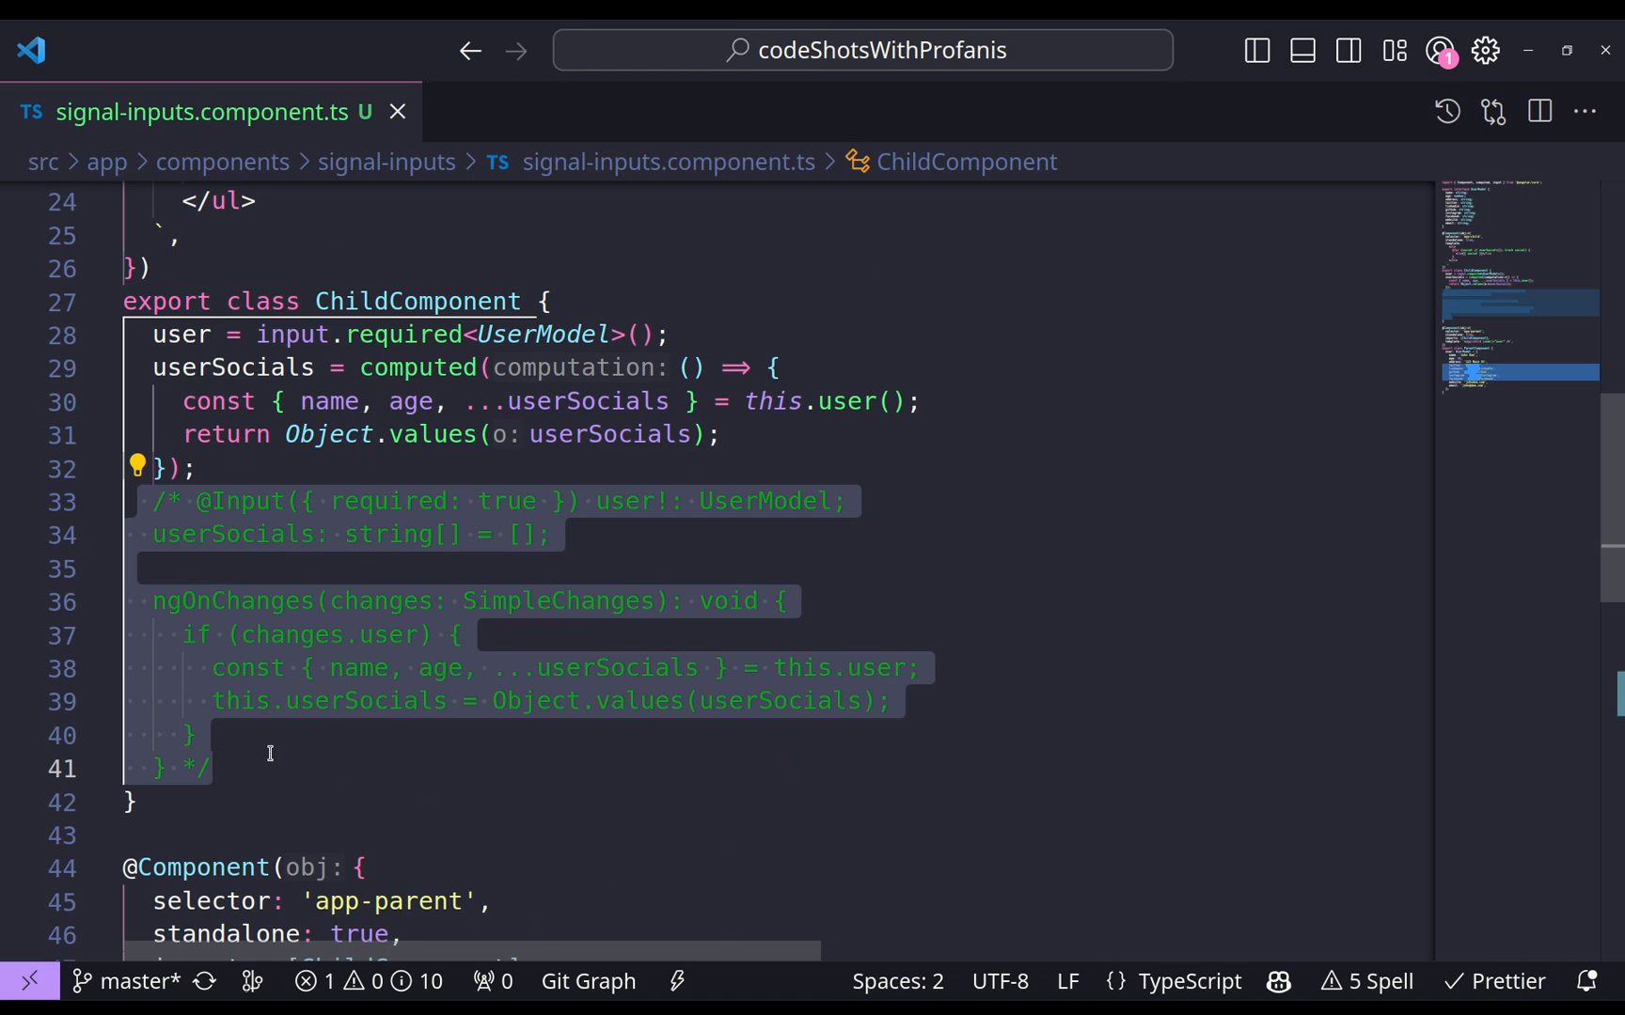
pyautogui.click(215, 468)
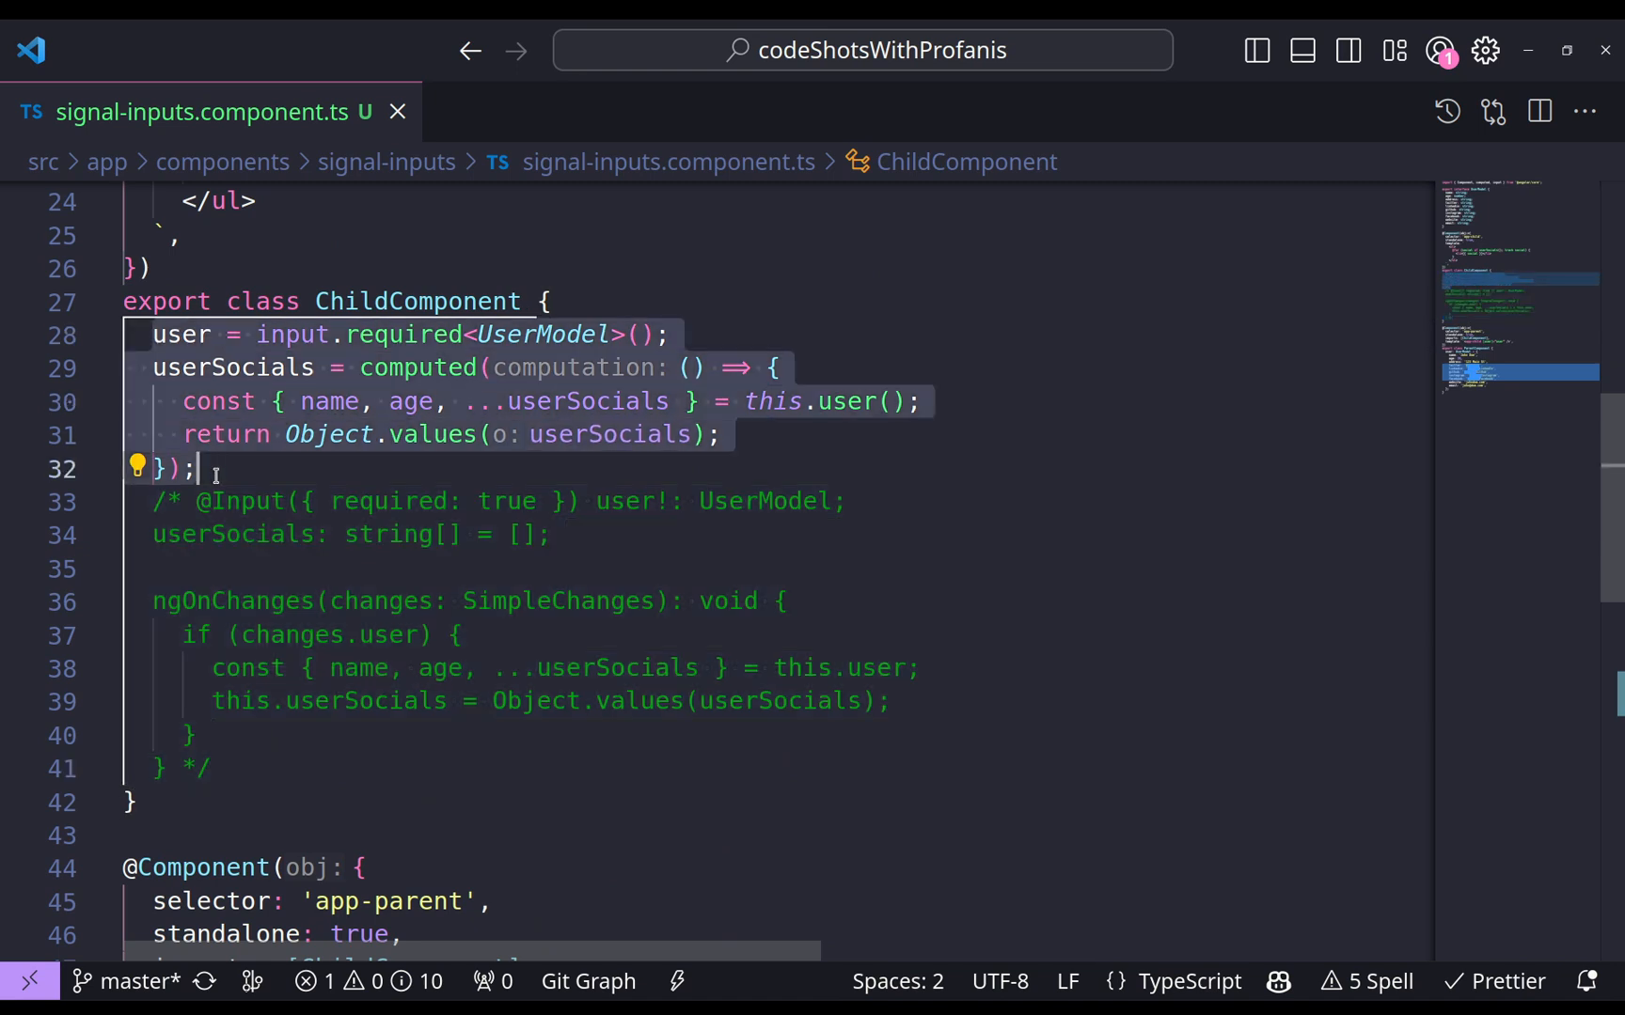
pyautogui.click(215, 468)
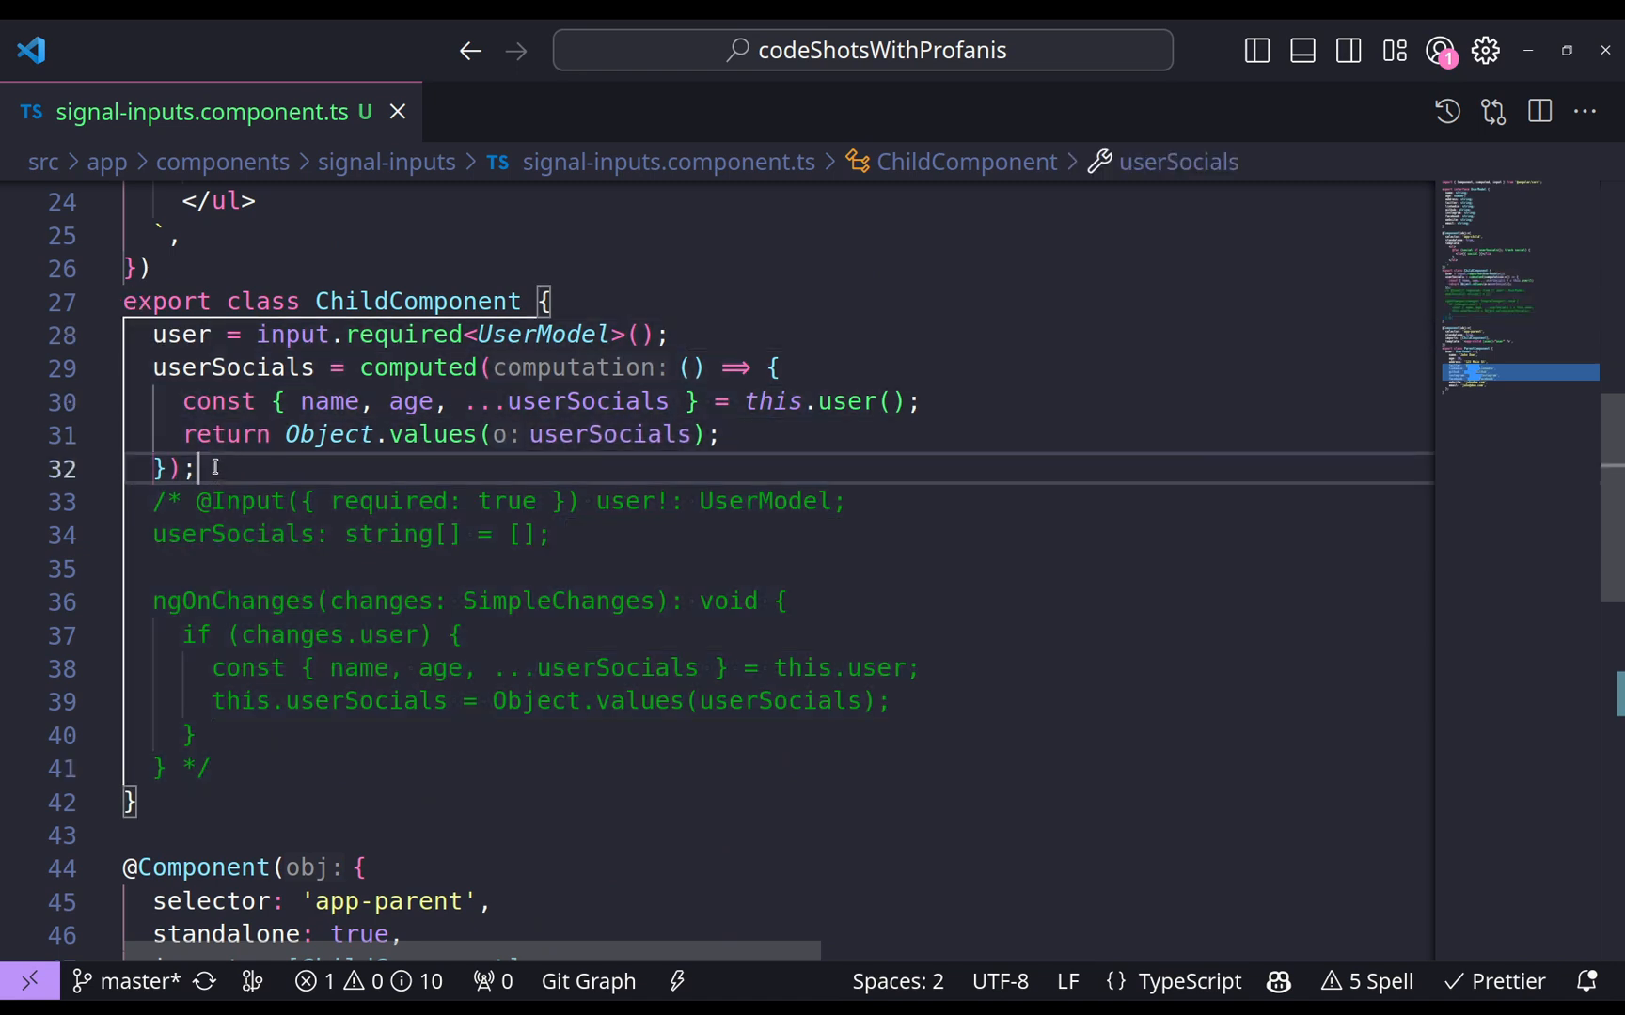